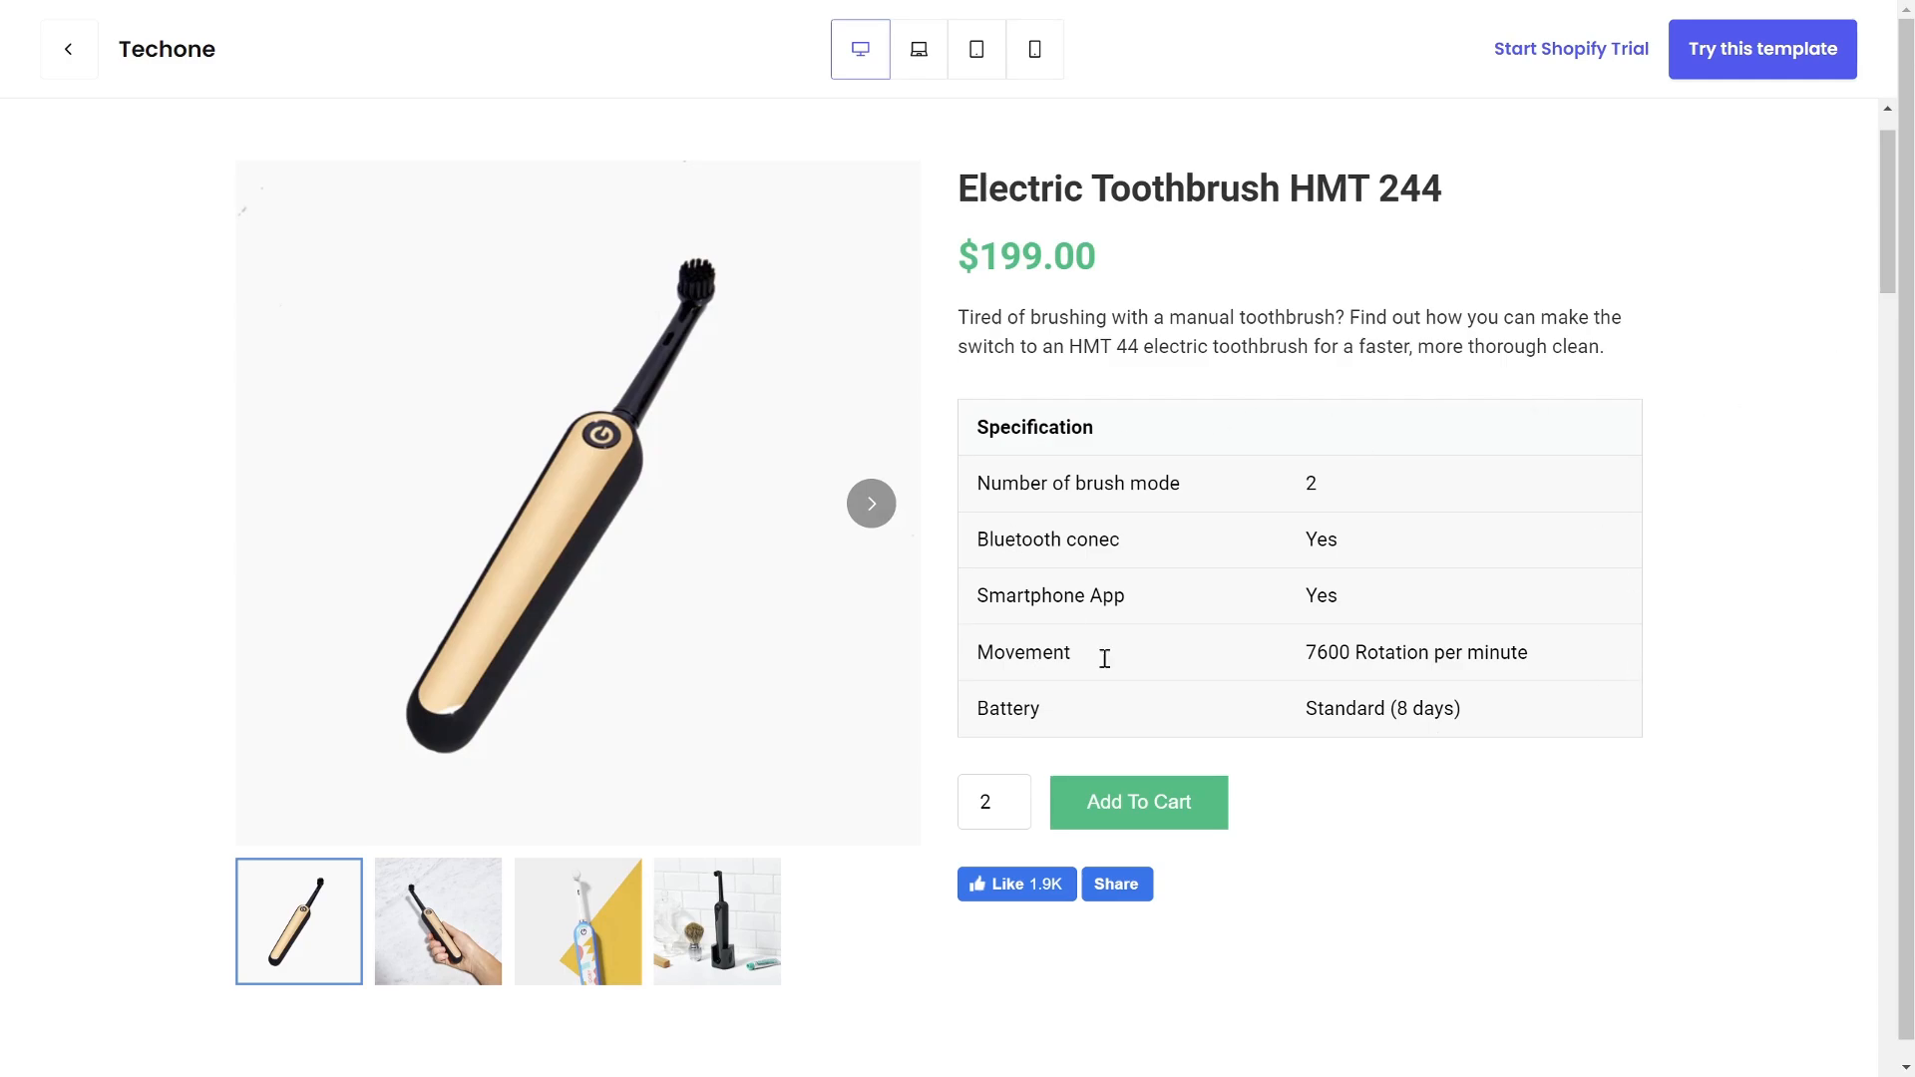
mouse_move(1126, 545)
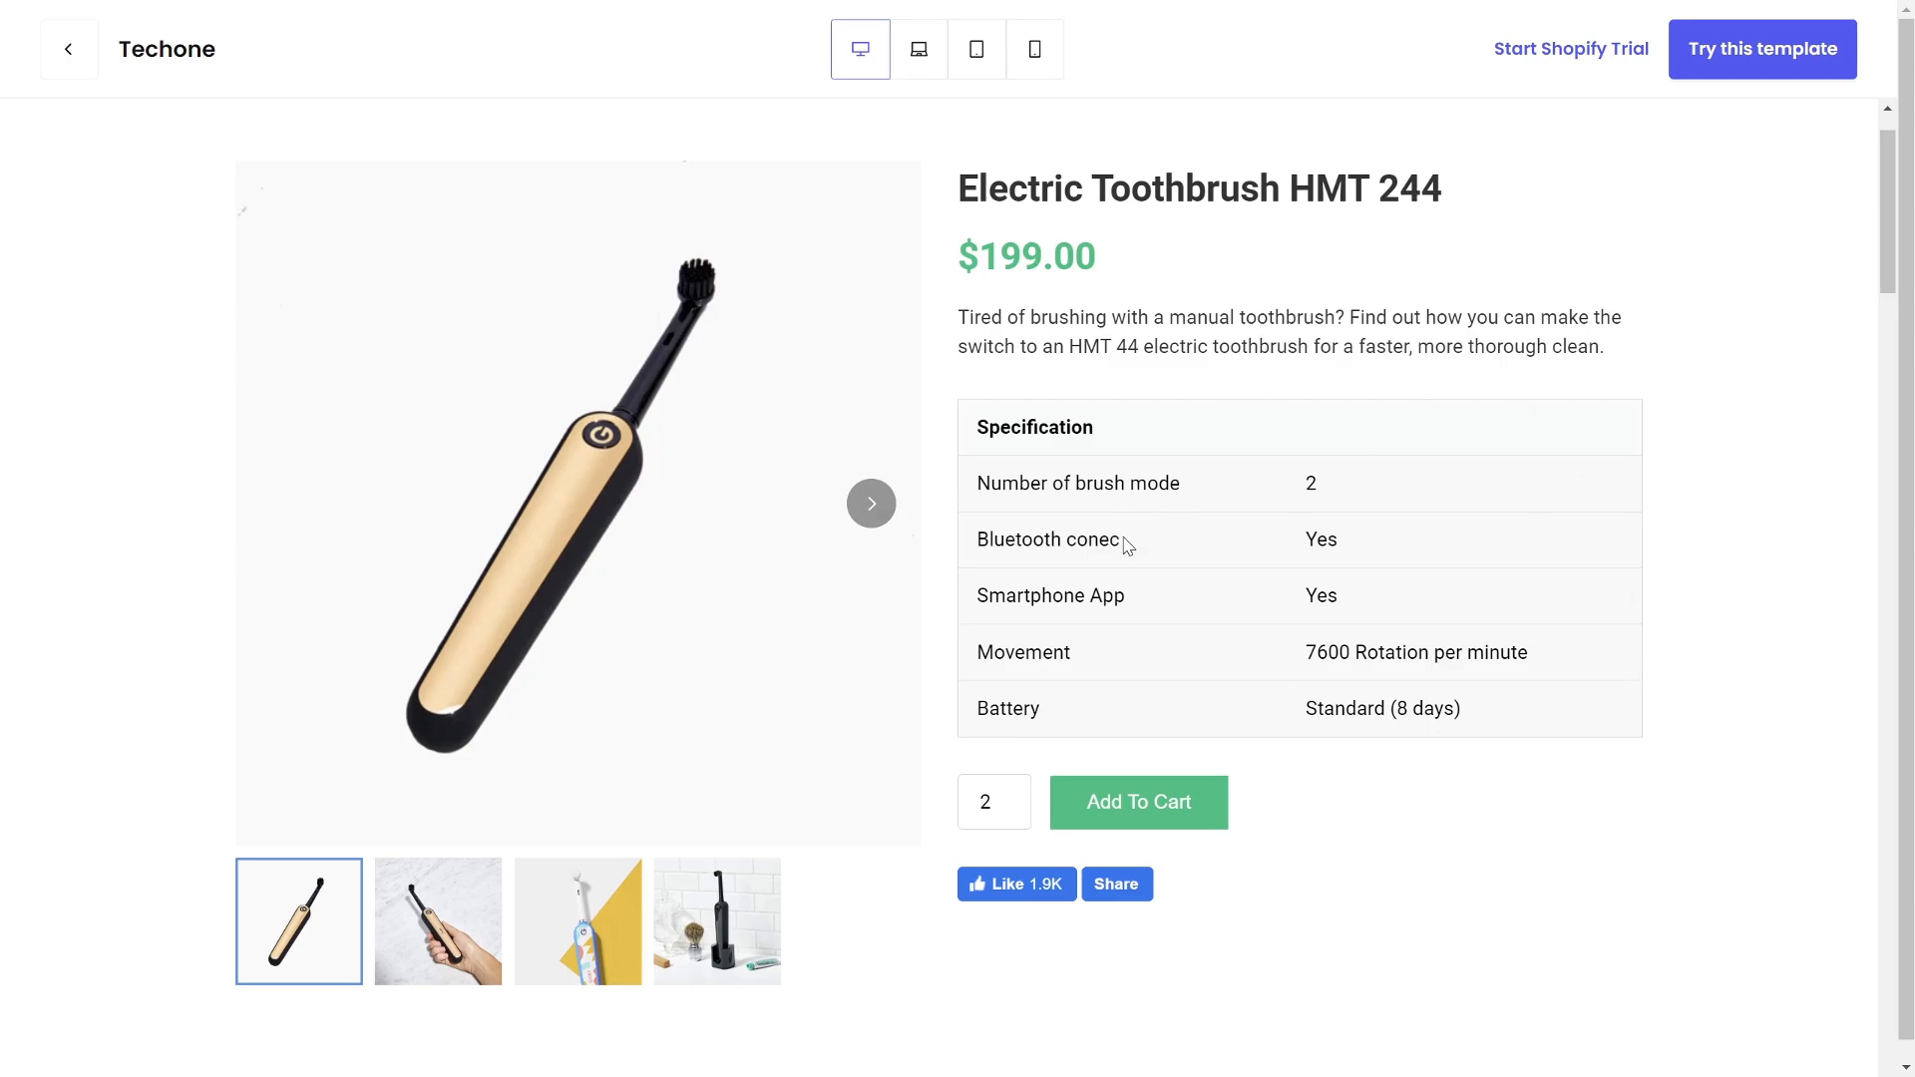
mouse_move(1446, 734)
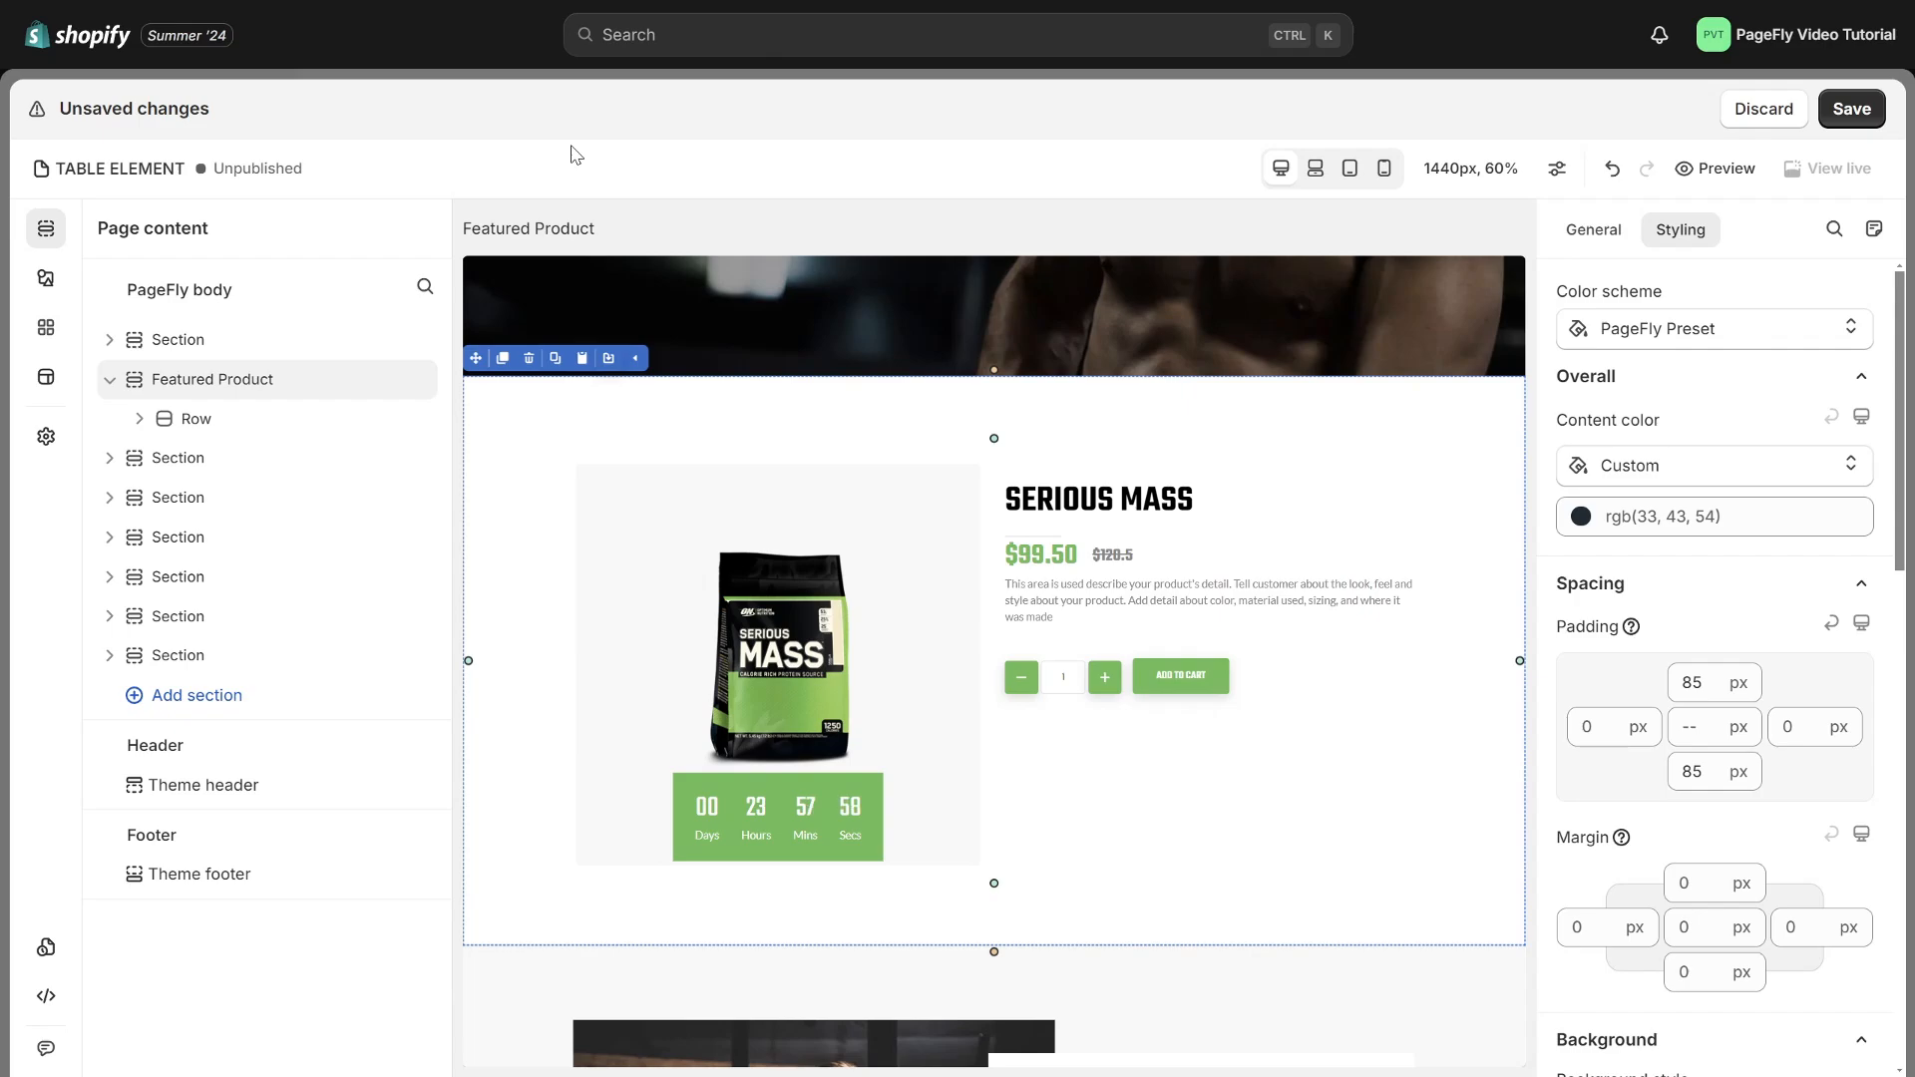
Expand the Featured Product layers to place a Table below Add to Cart
left_click(44, 277)
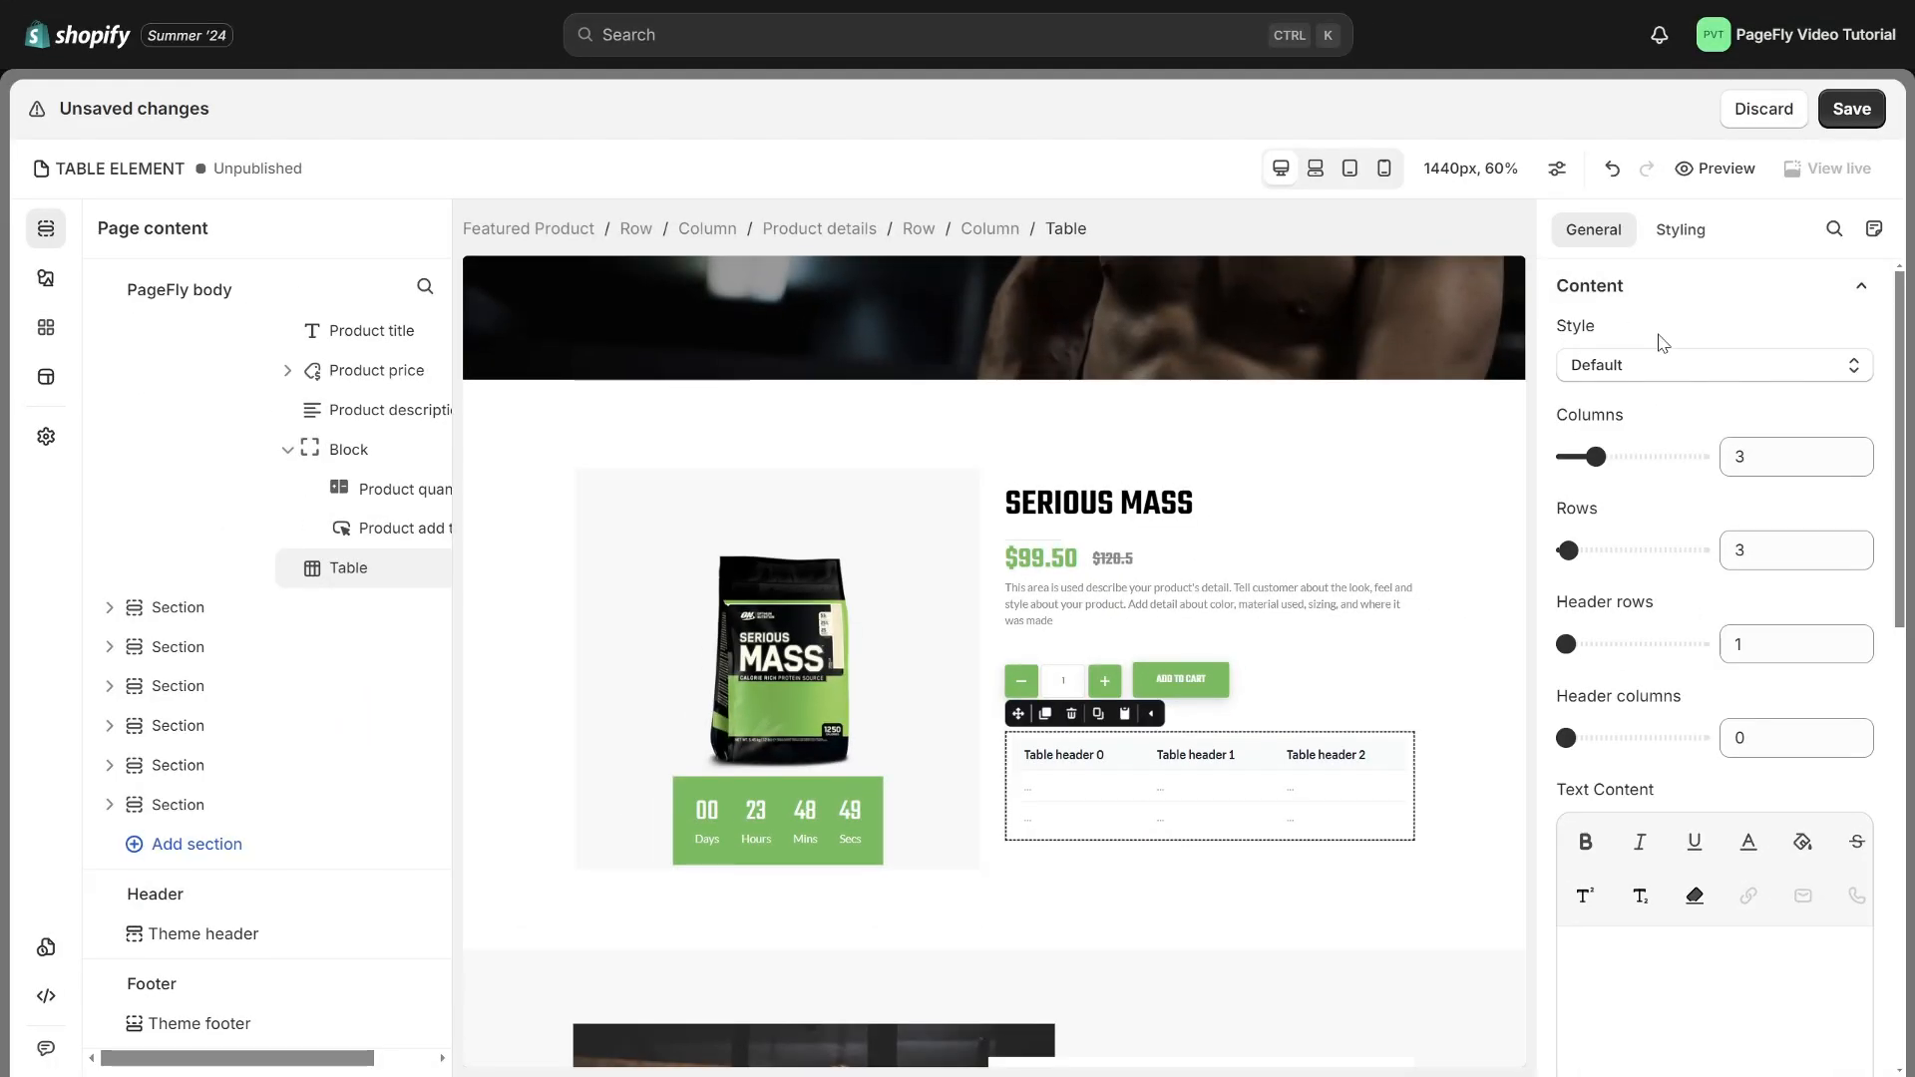
Switch the table to the Hover rows style and raise Rows to 4
left_click(1709, 364)
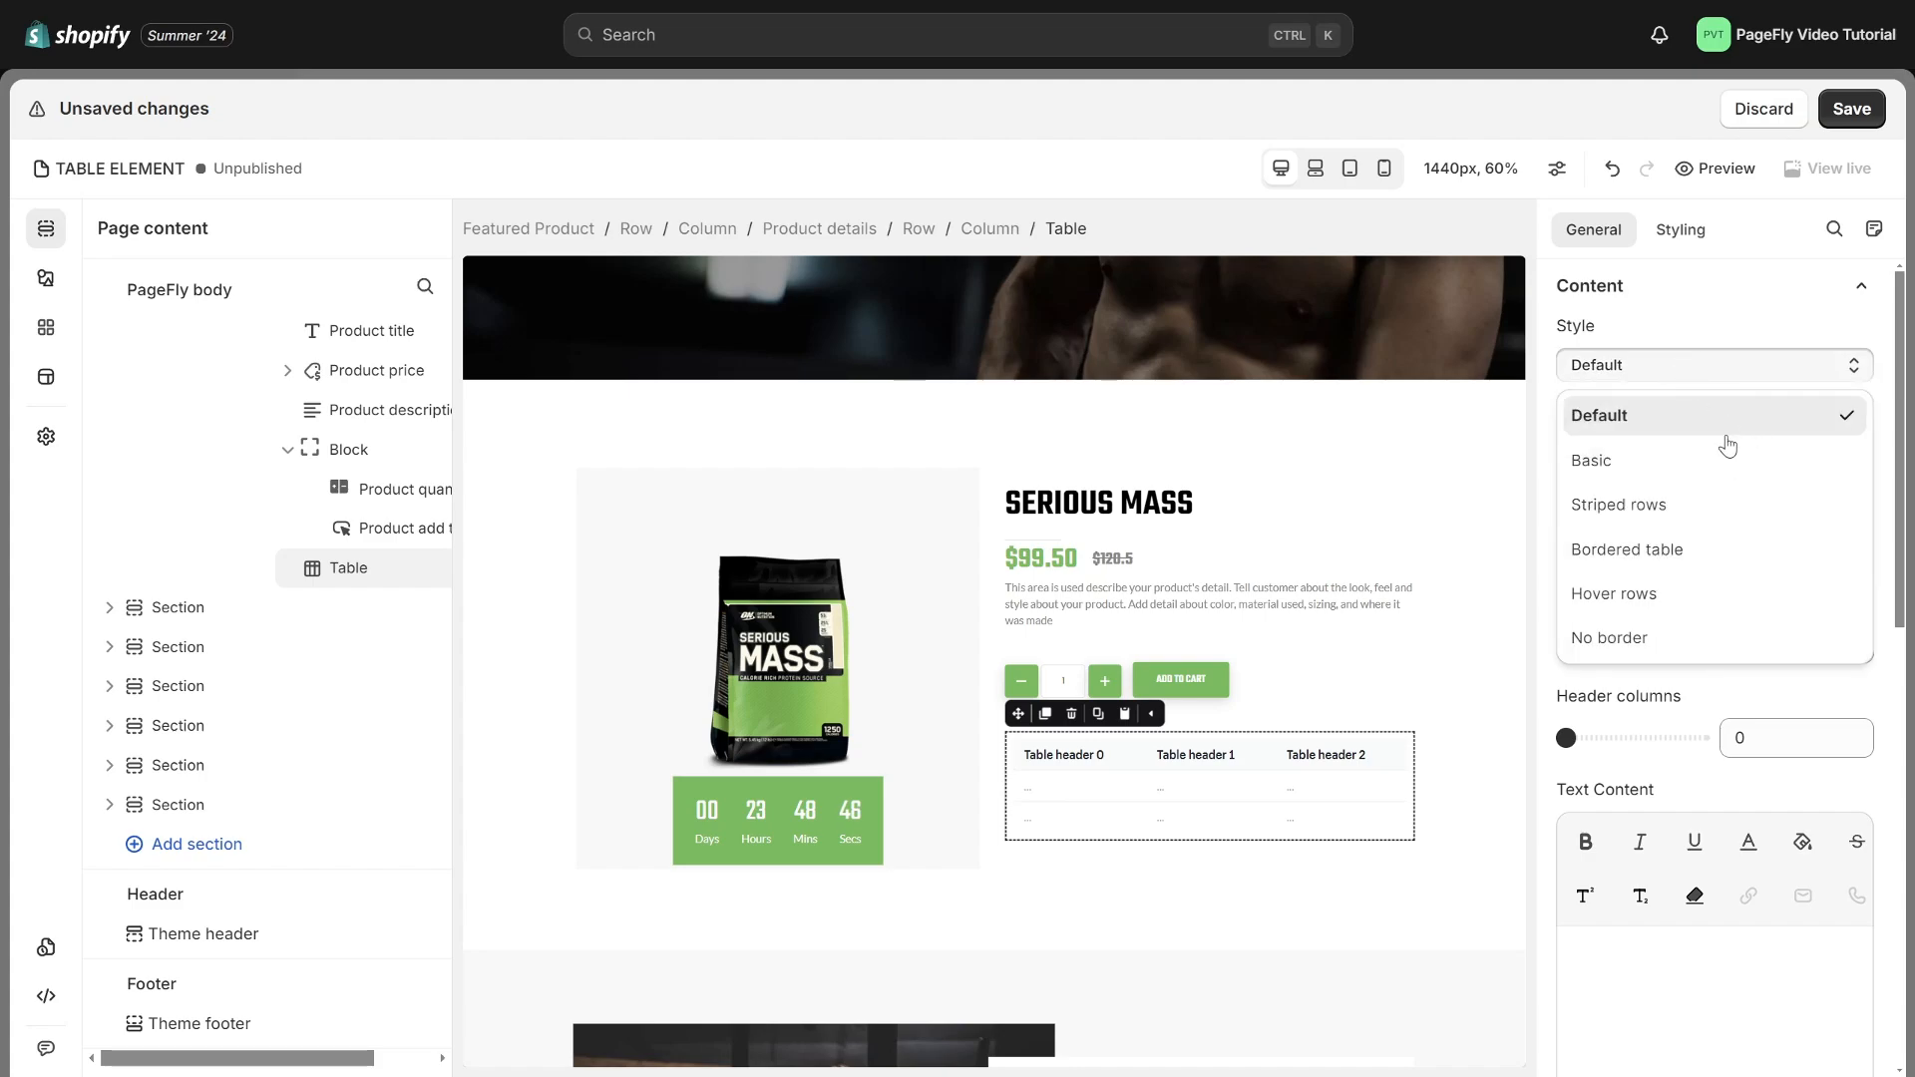
mouse_move(1713, 426)
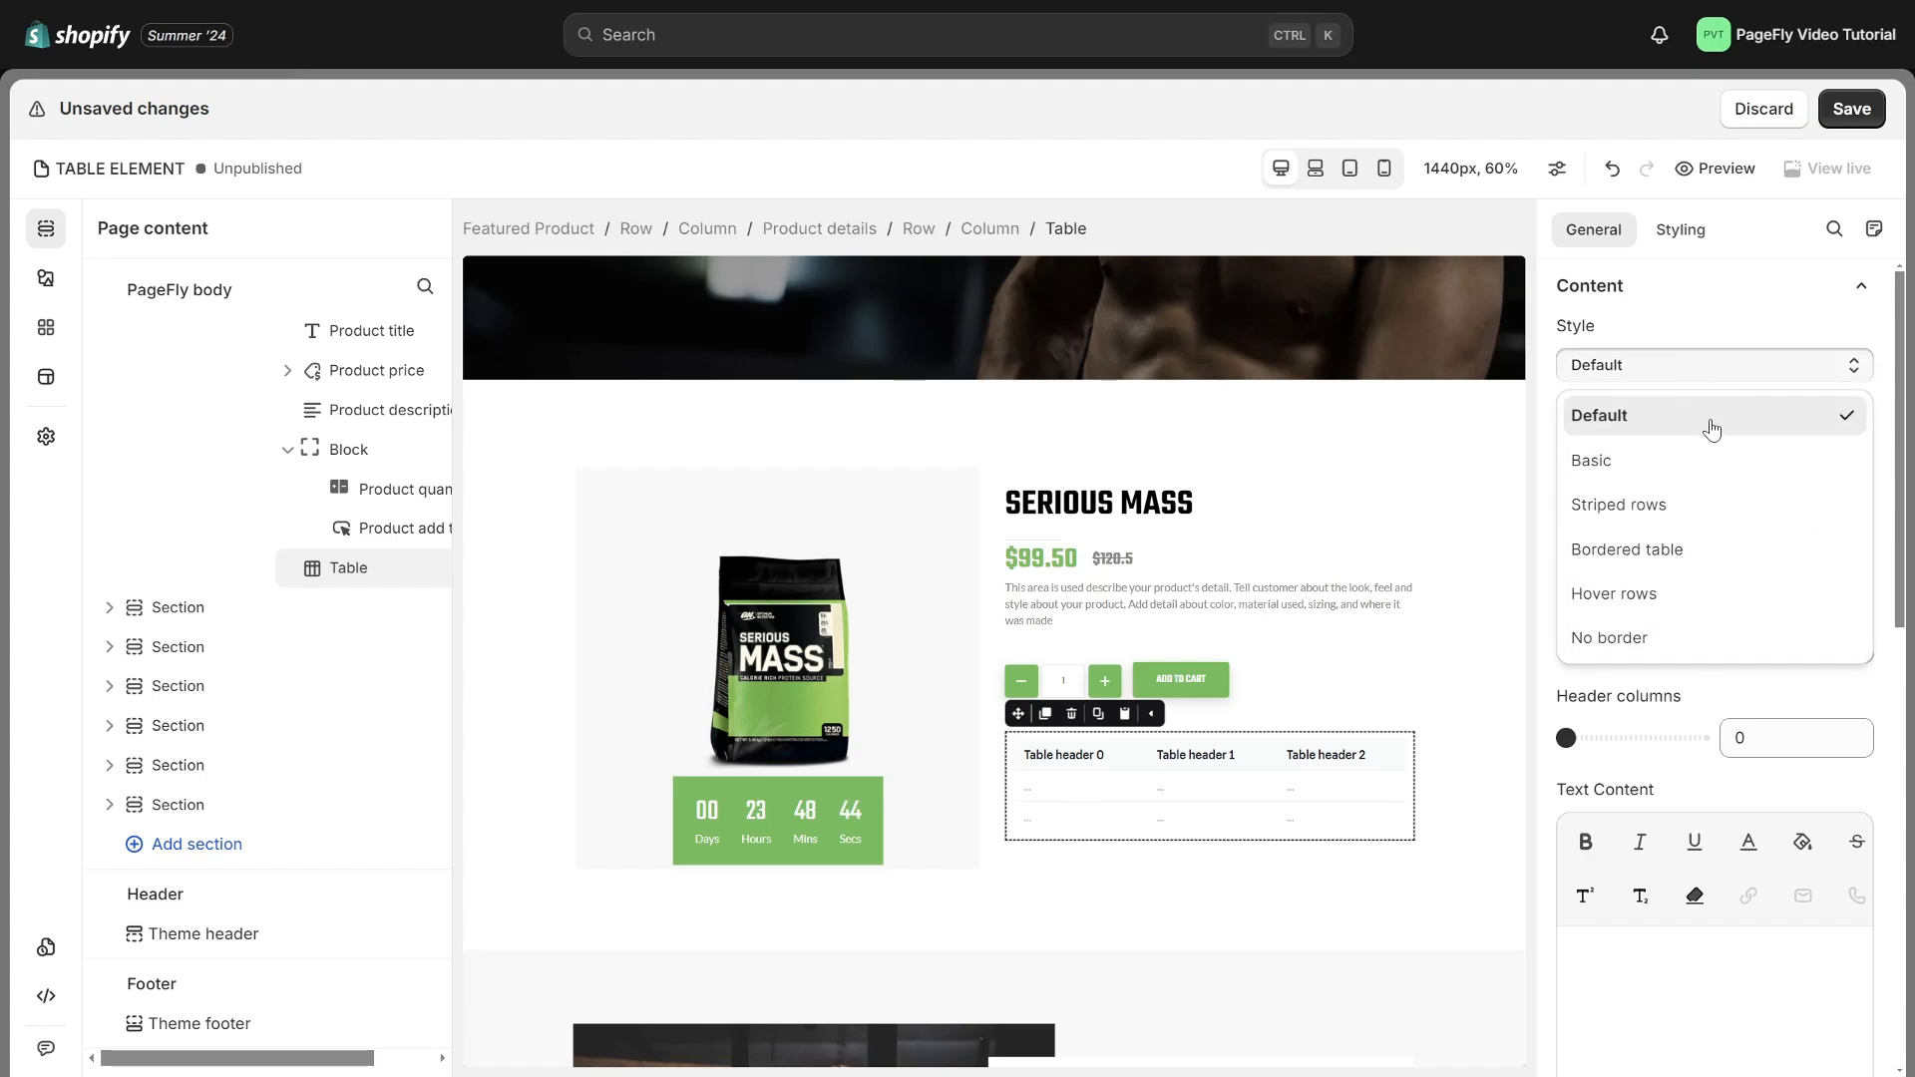
left_click(1612, 593)
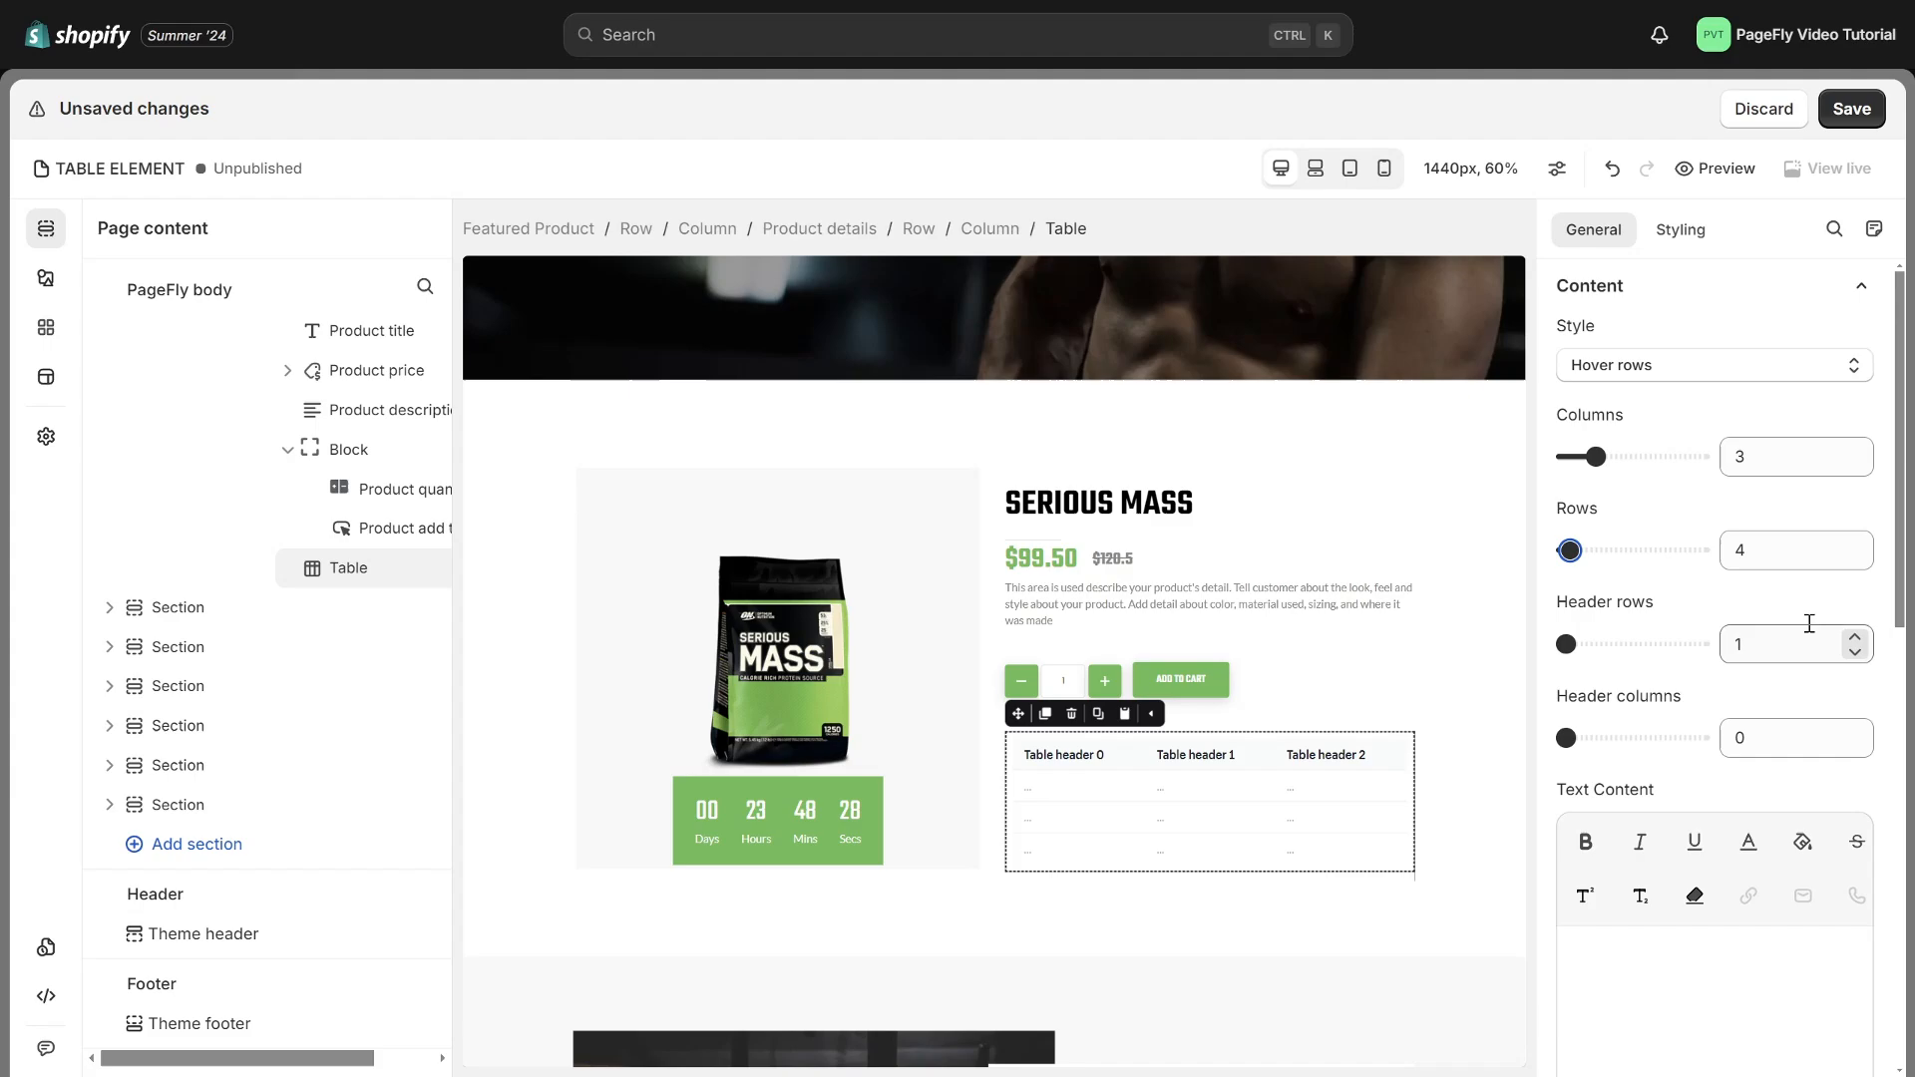
left_click(1854, 636)
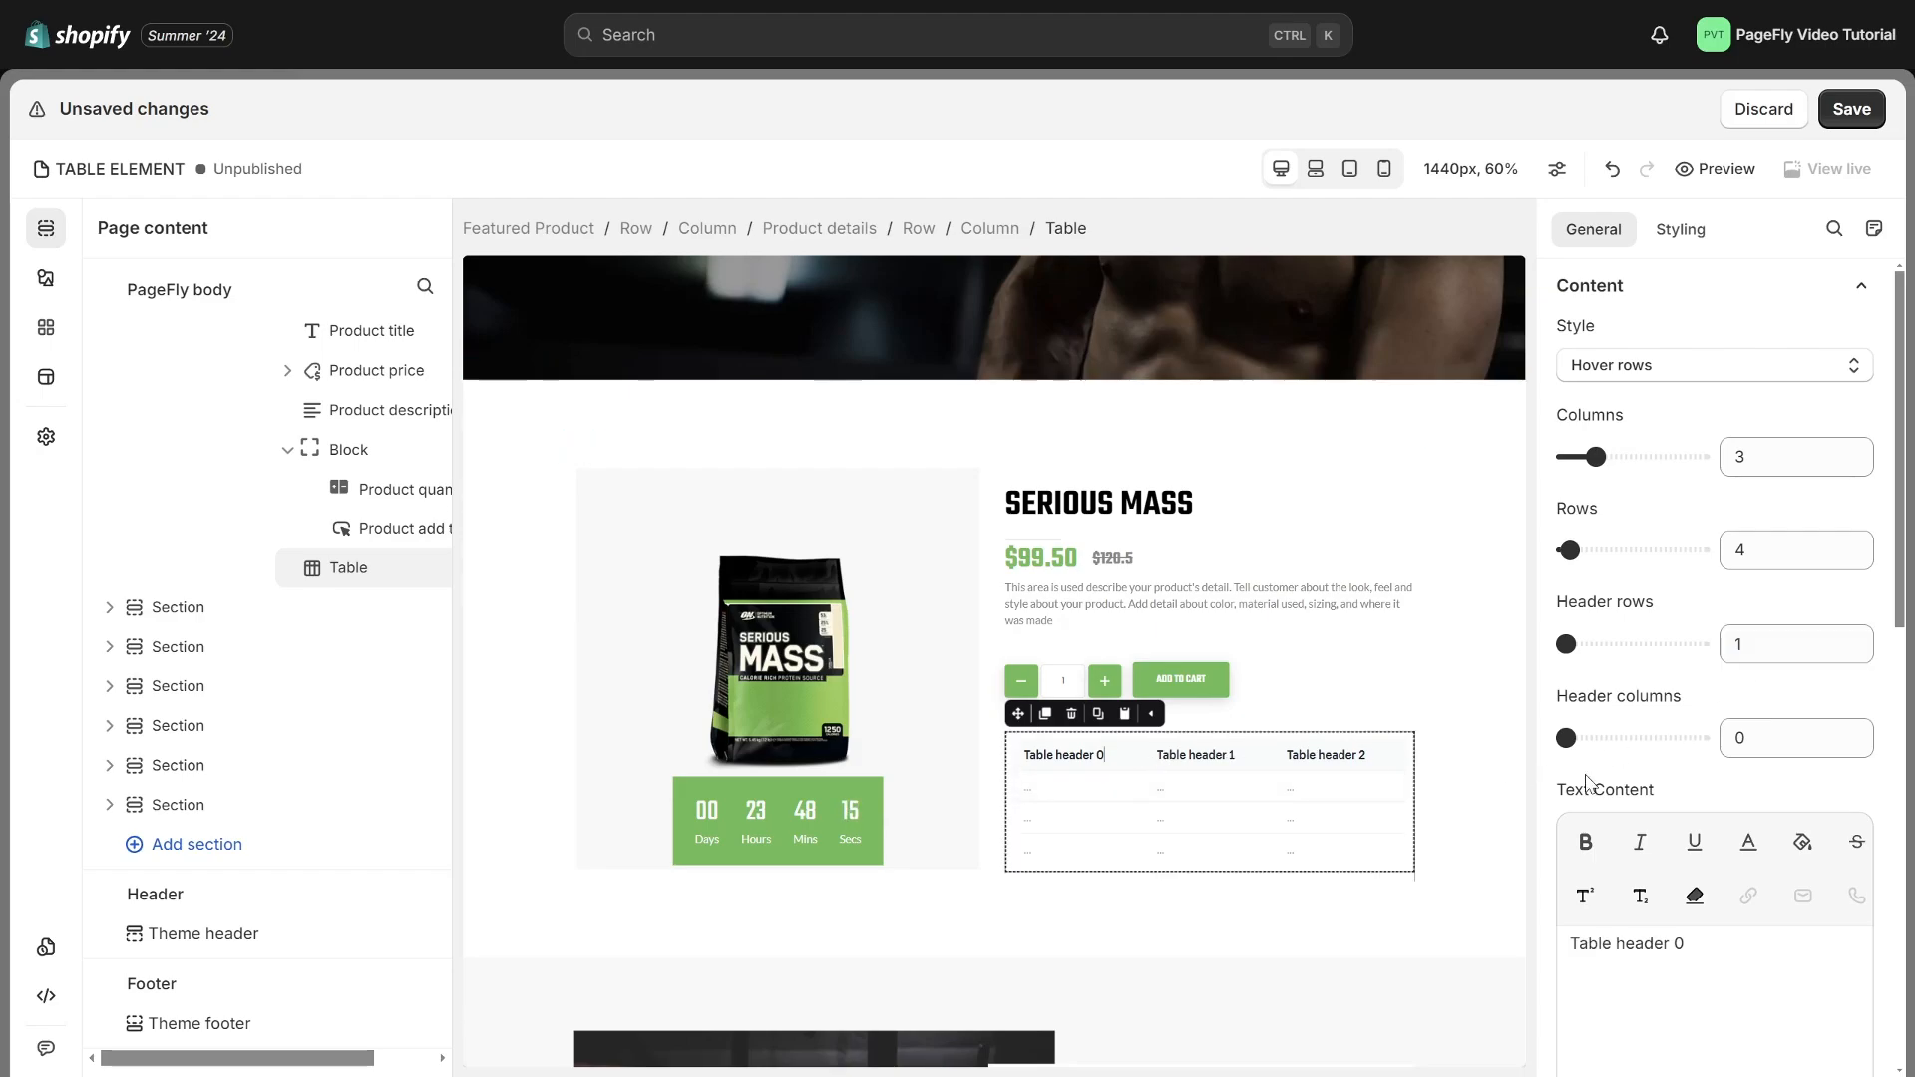
Enter the AMOUNT header and the remaining table cell text
scroll("down", 3)
type("INGREDIENT")
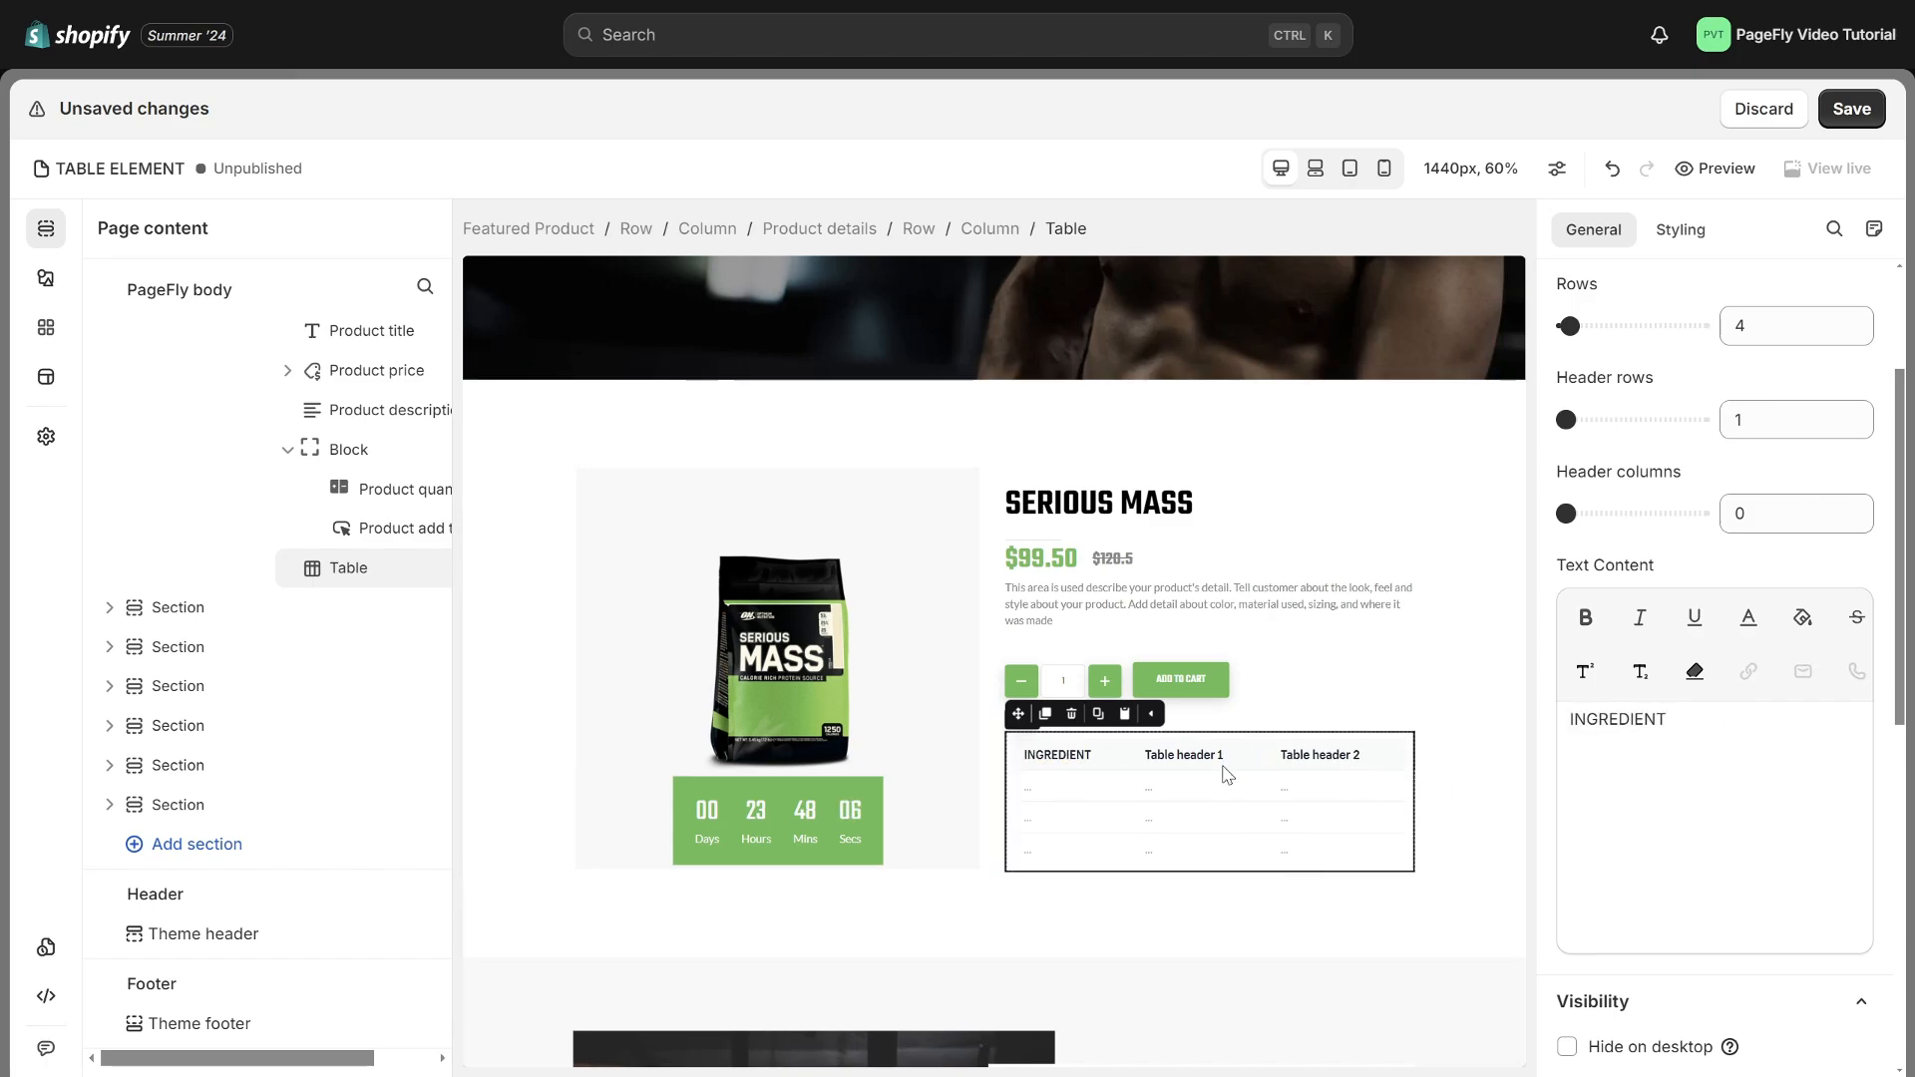
type("AMOUNT")
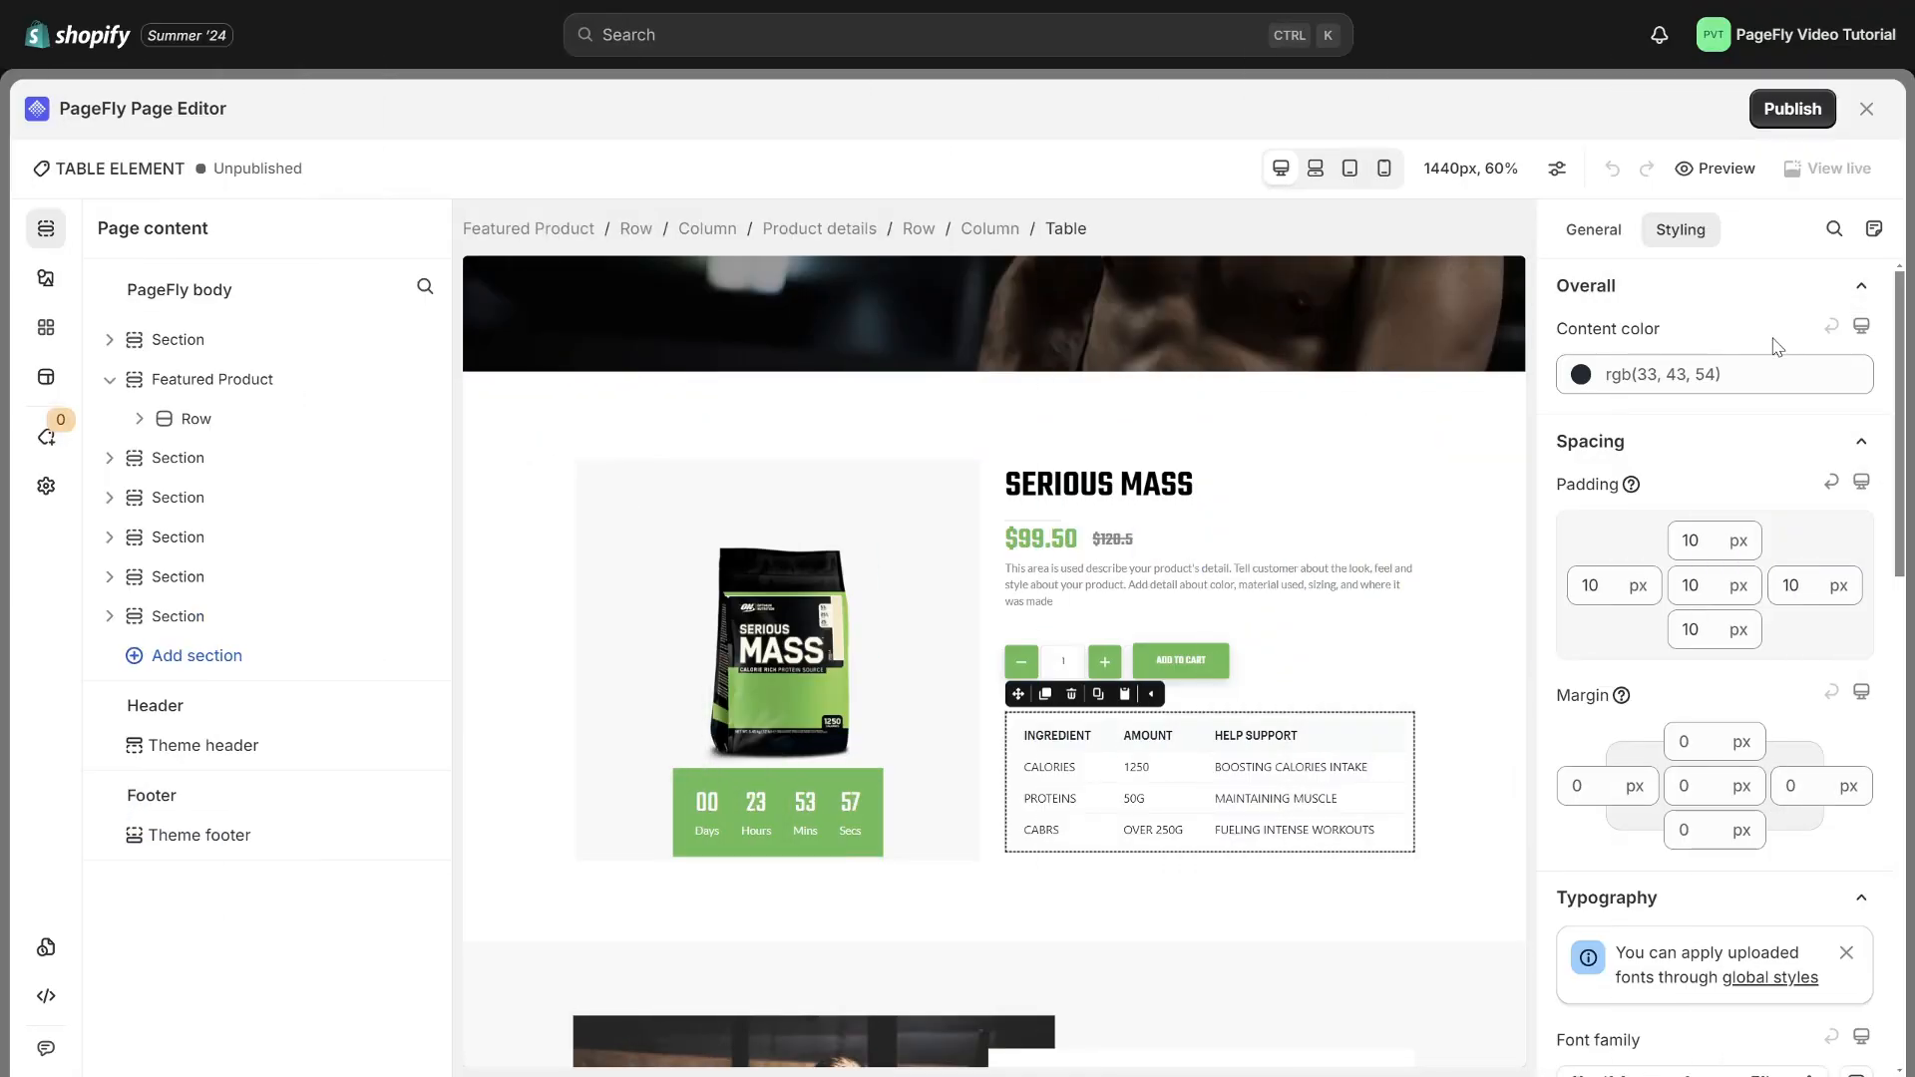
Set the table's content color to green rgb(72, 143, 58)
left_click(1734, 374)
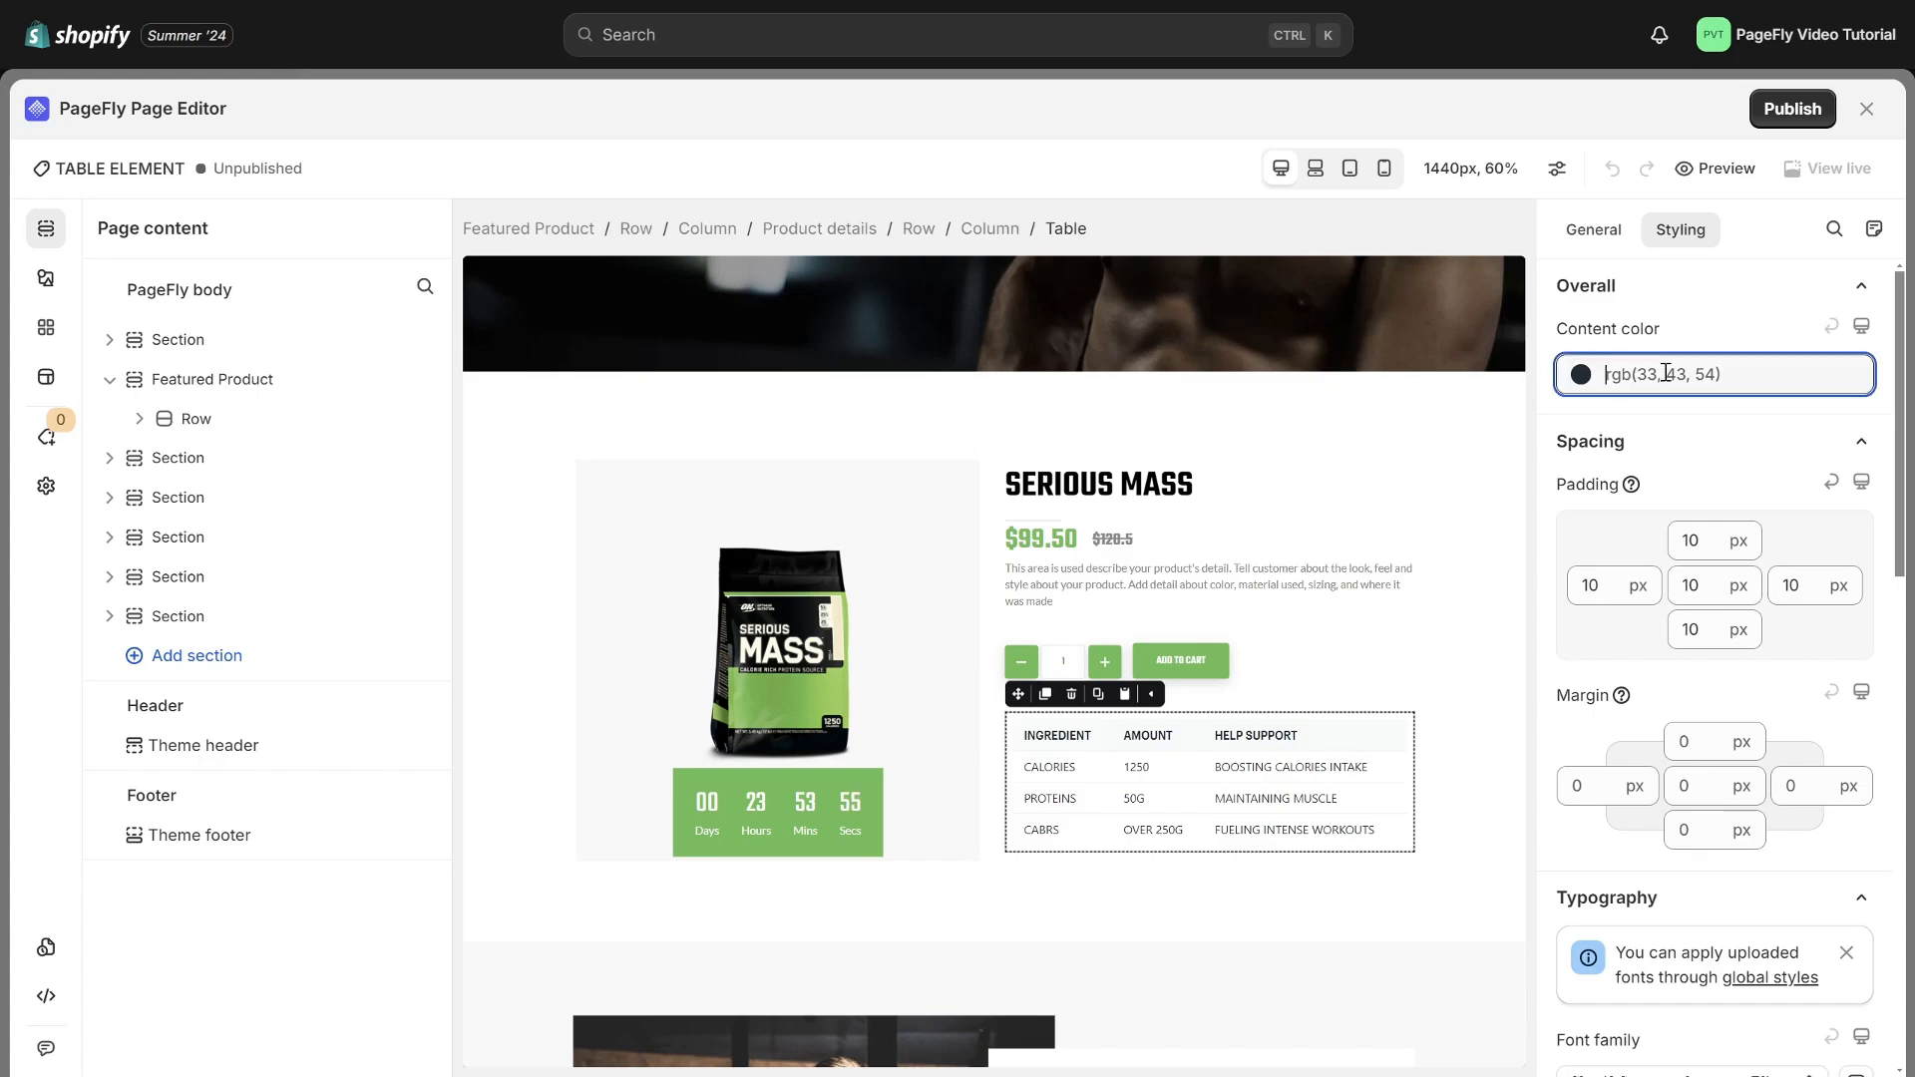
left_click(1578, 375)
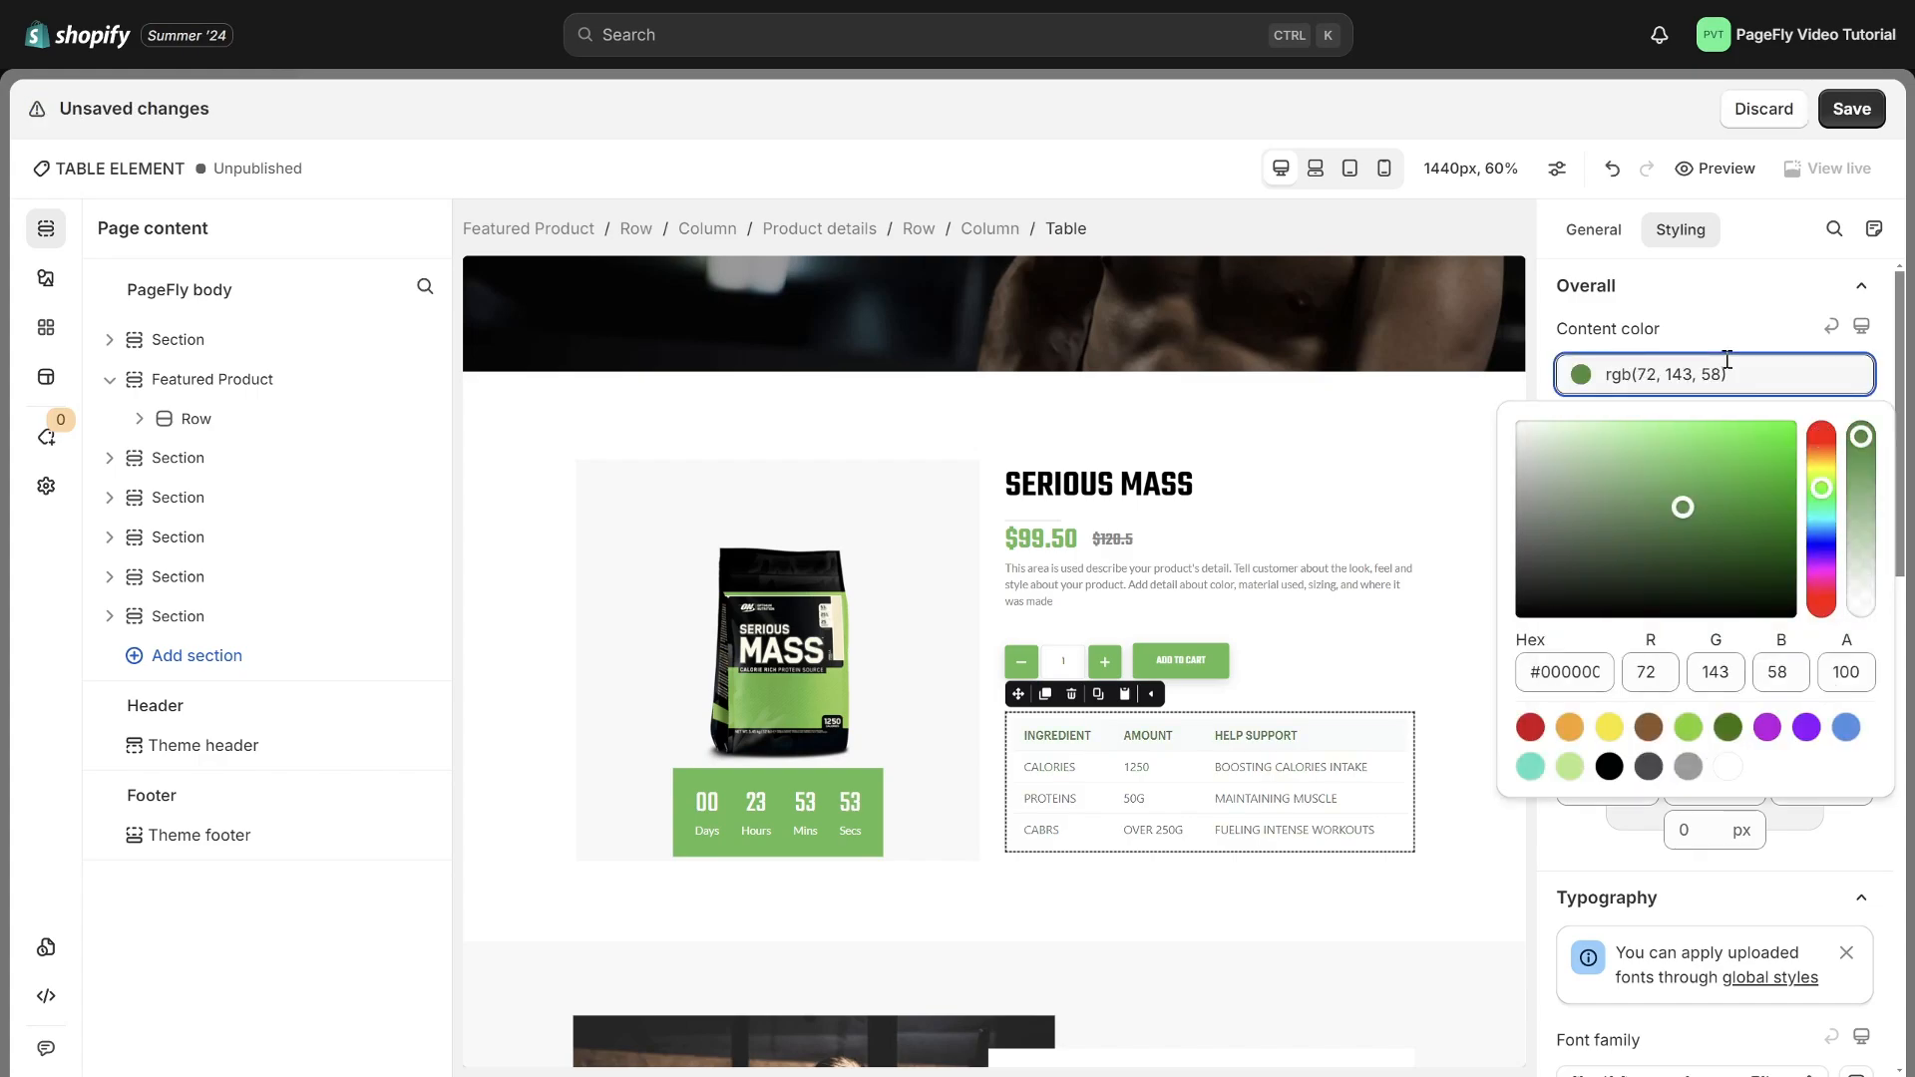
left_click(1741, 342)
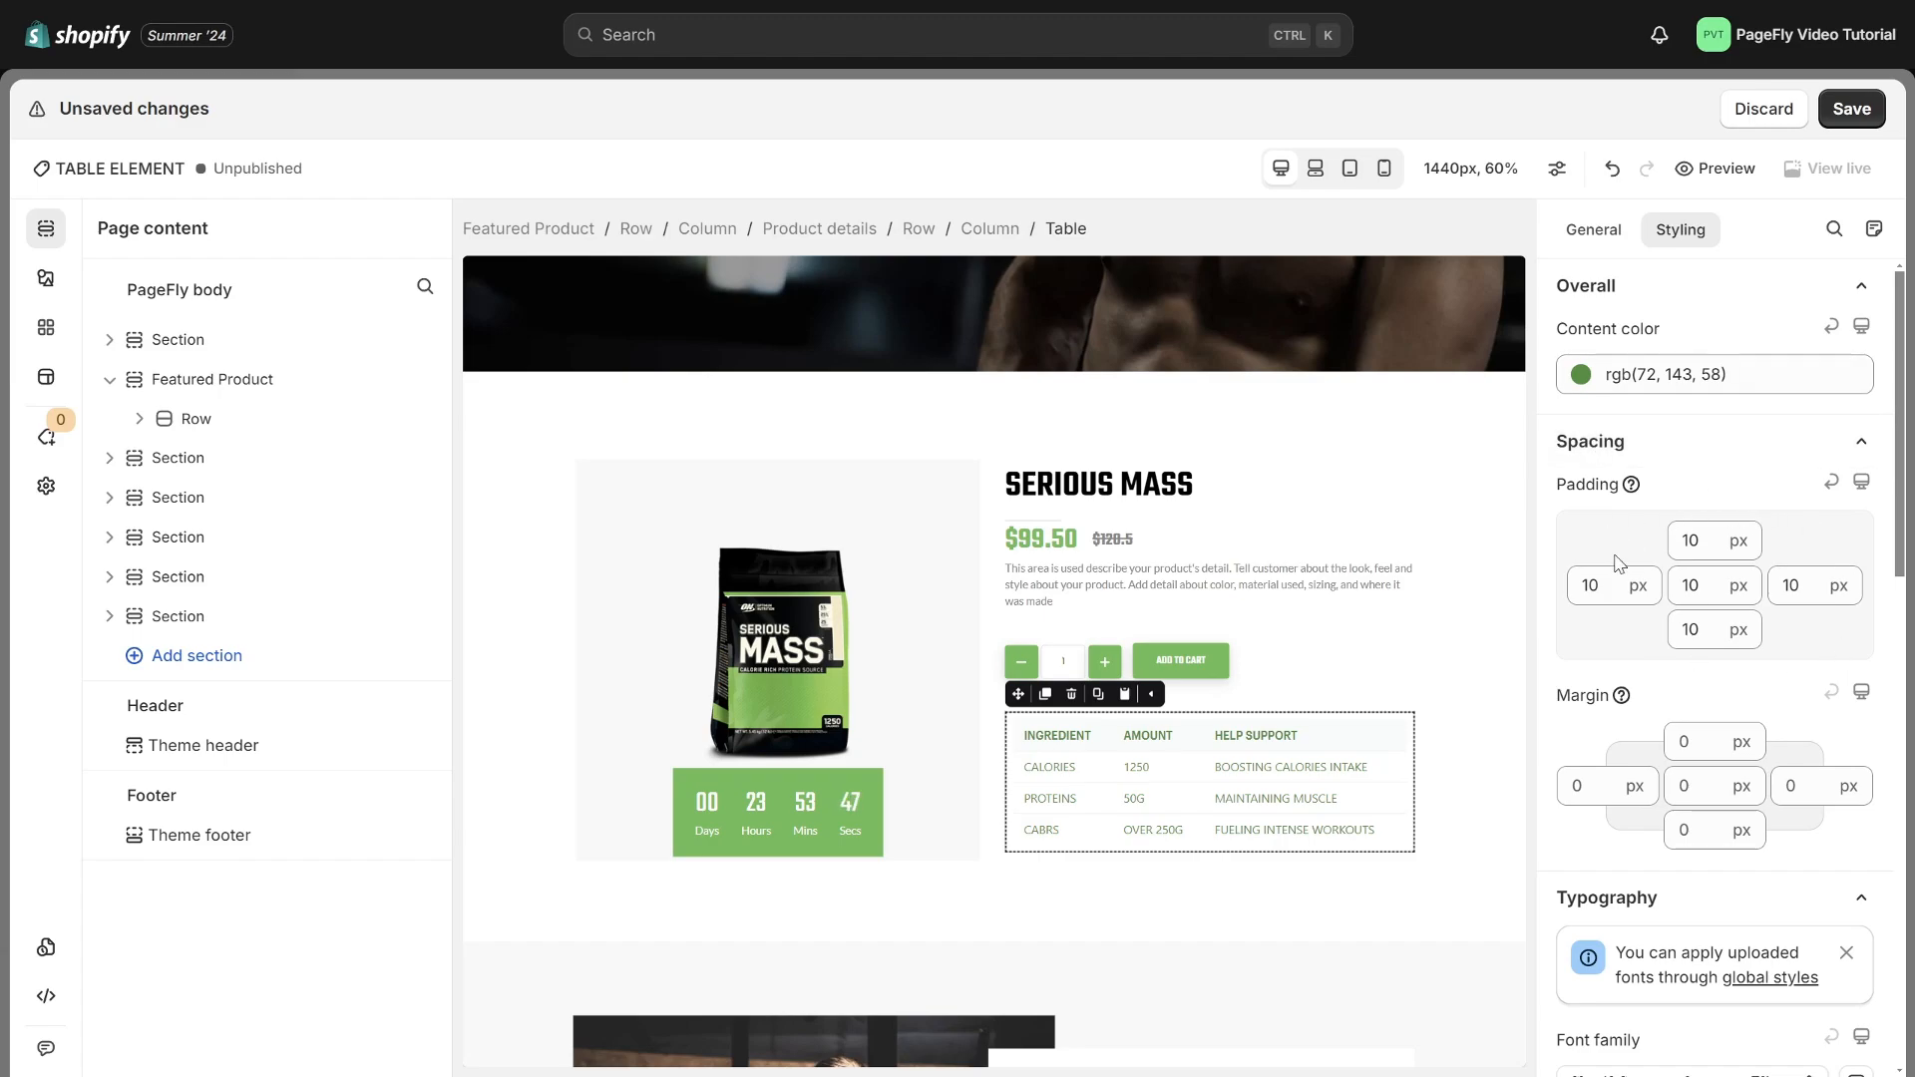
mouse_move(1686, 692)
type("5")
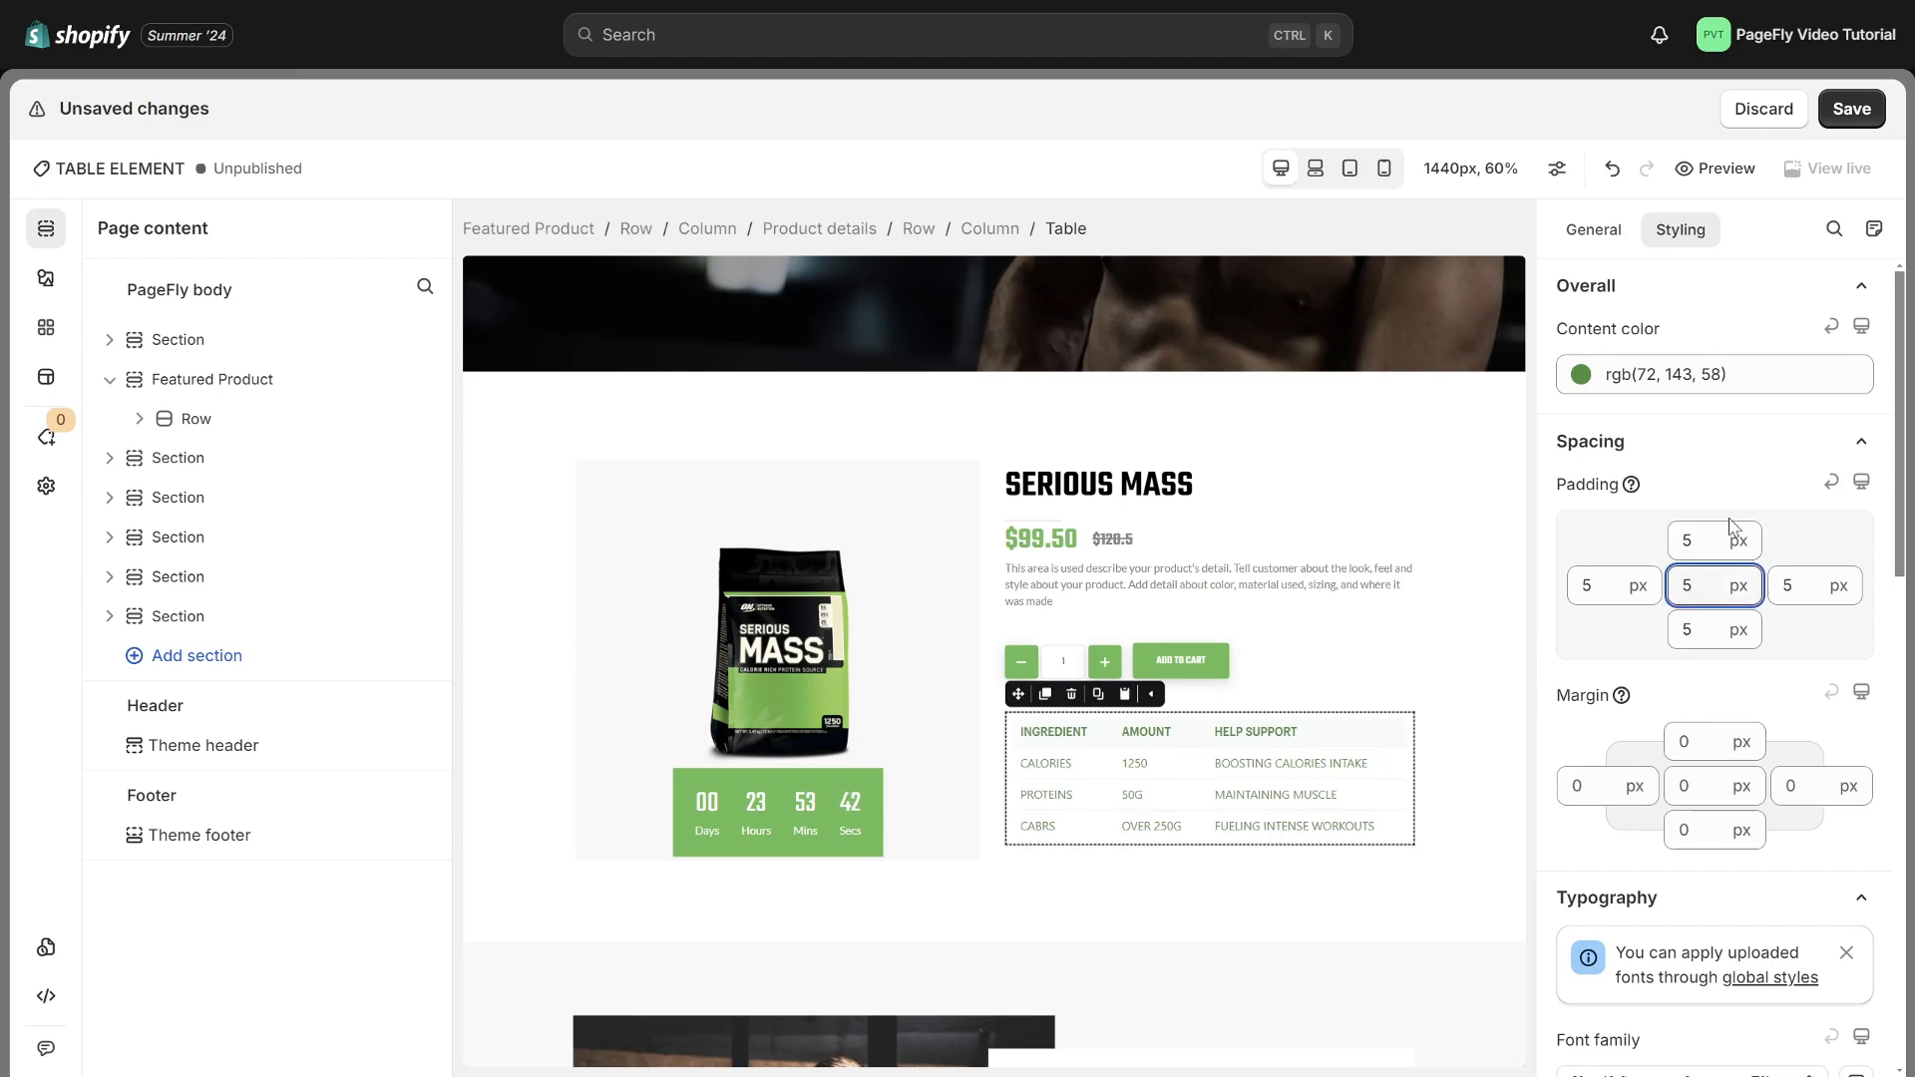
Give the table text the Teko font at 20 px, left-aligned
scroll("down", 3)
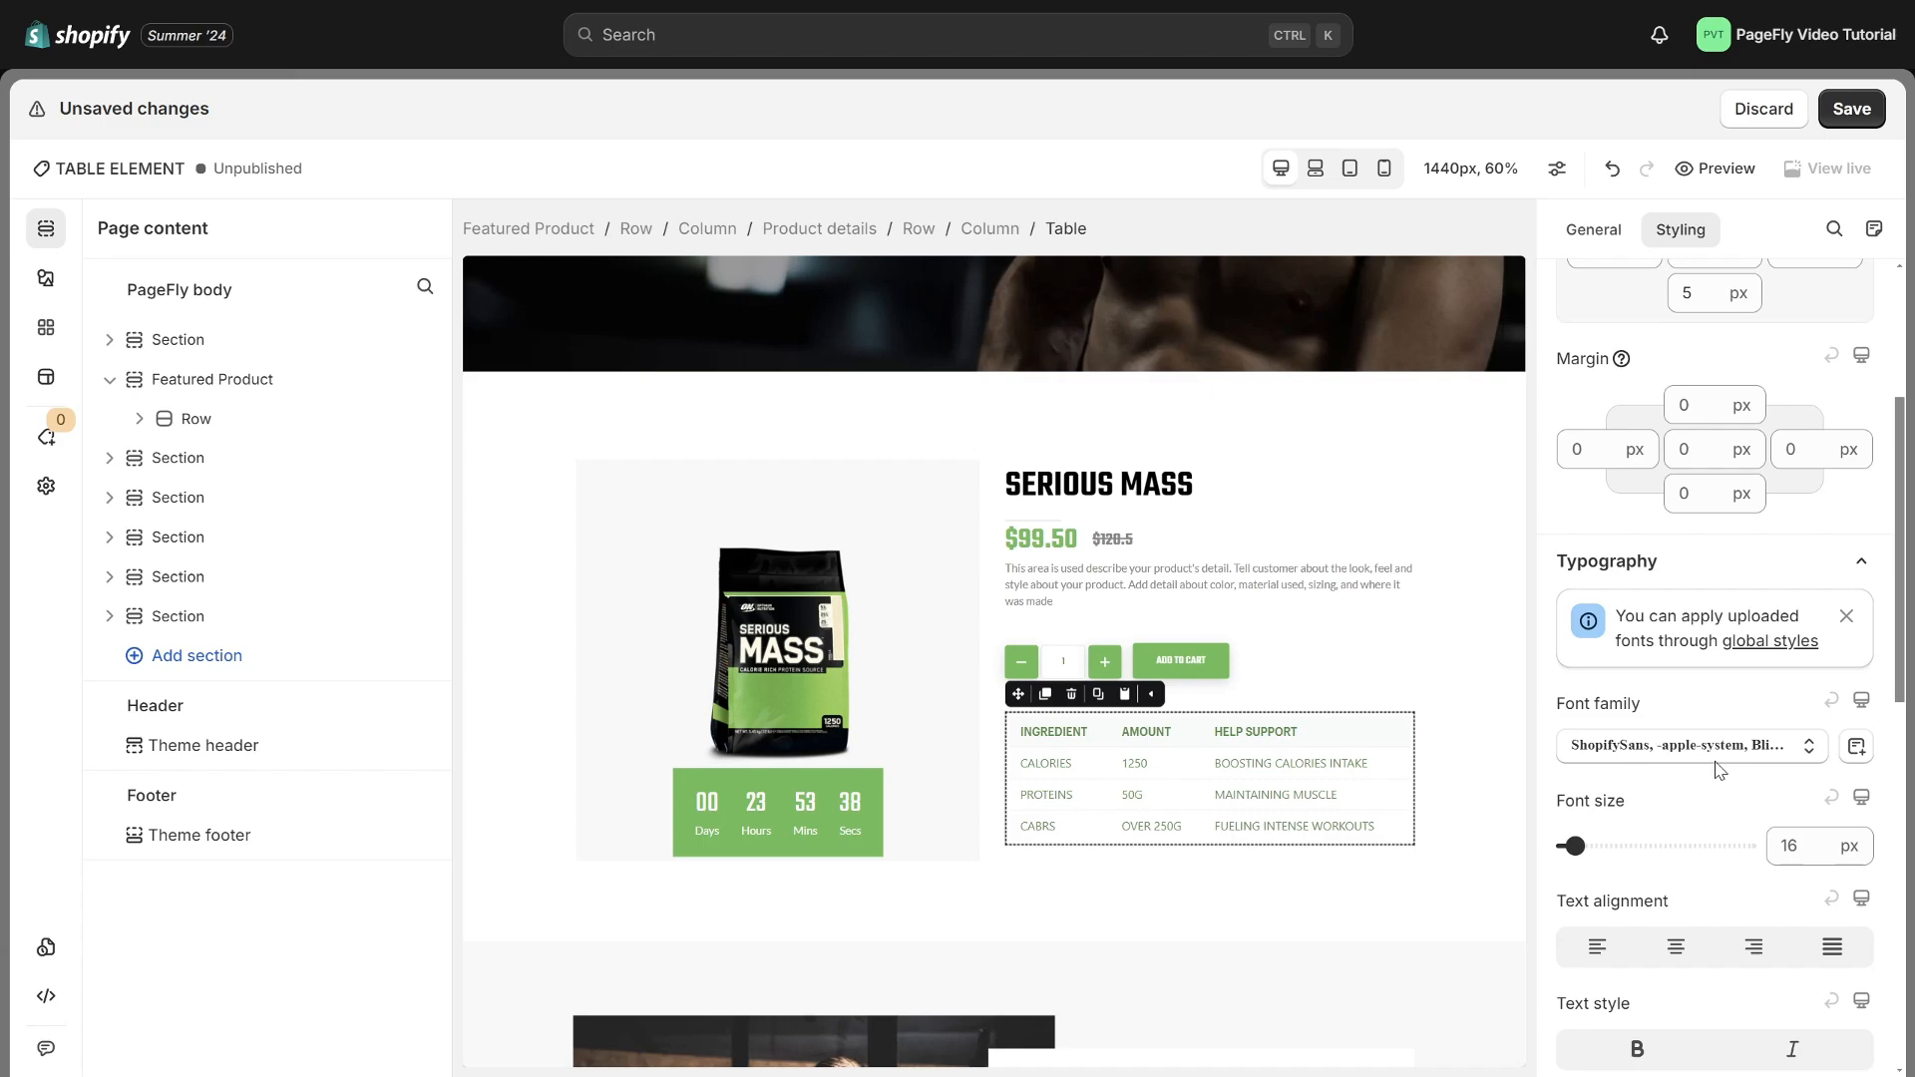
mouse_move(1728, 681)
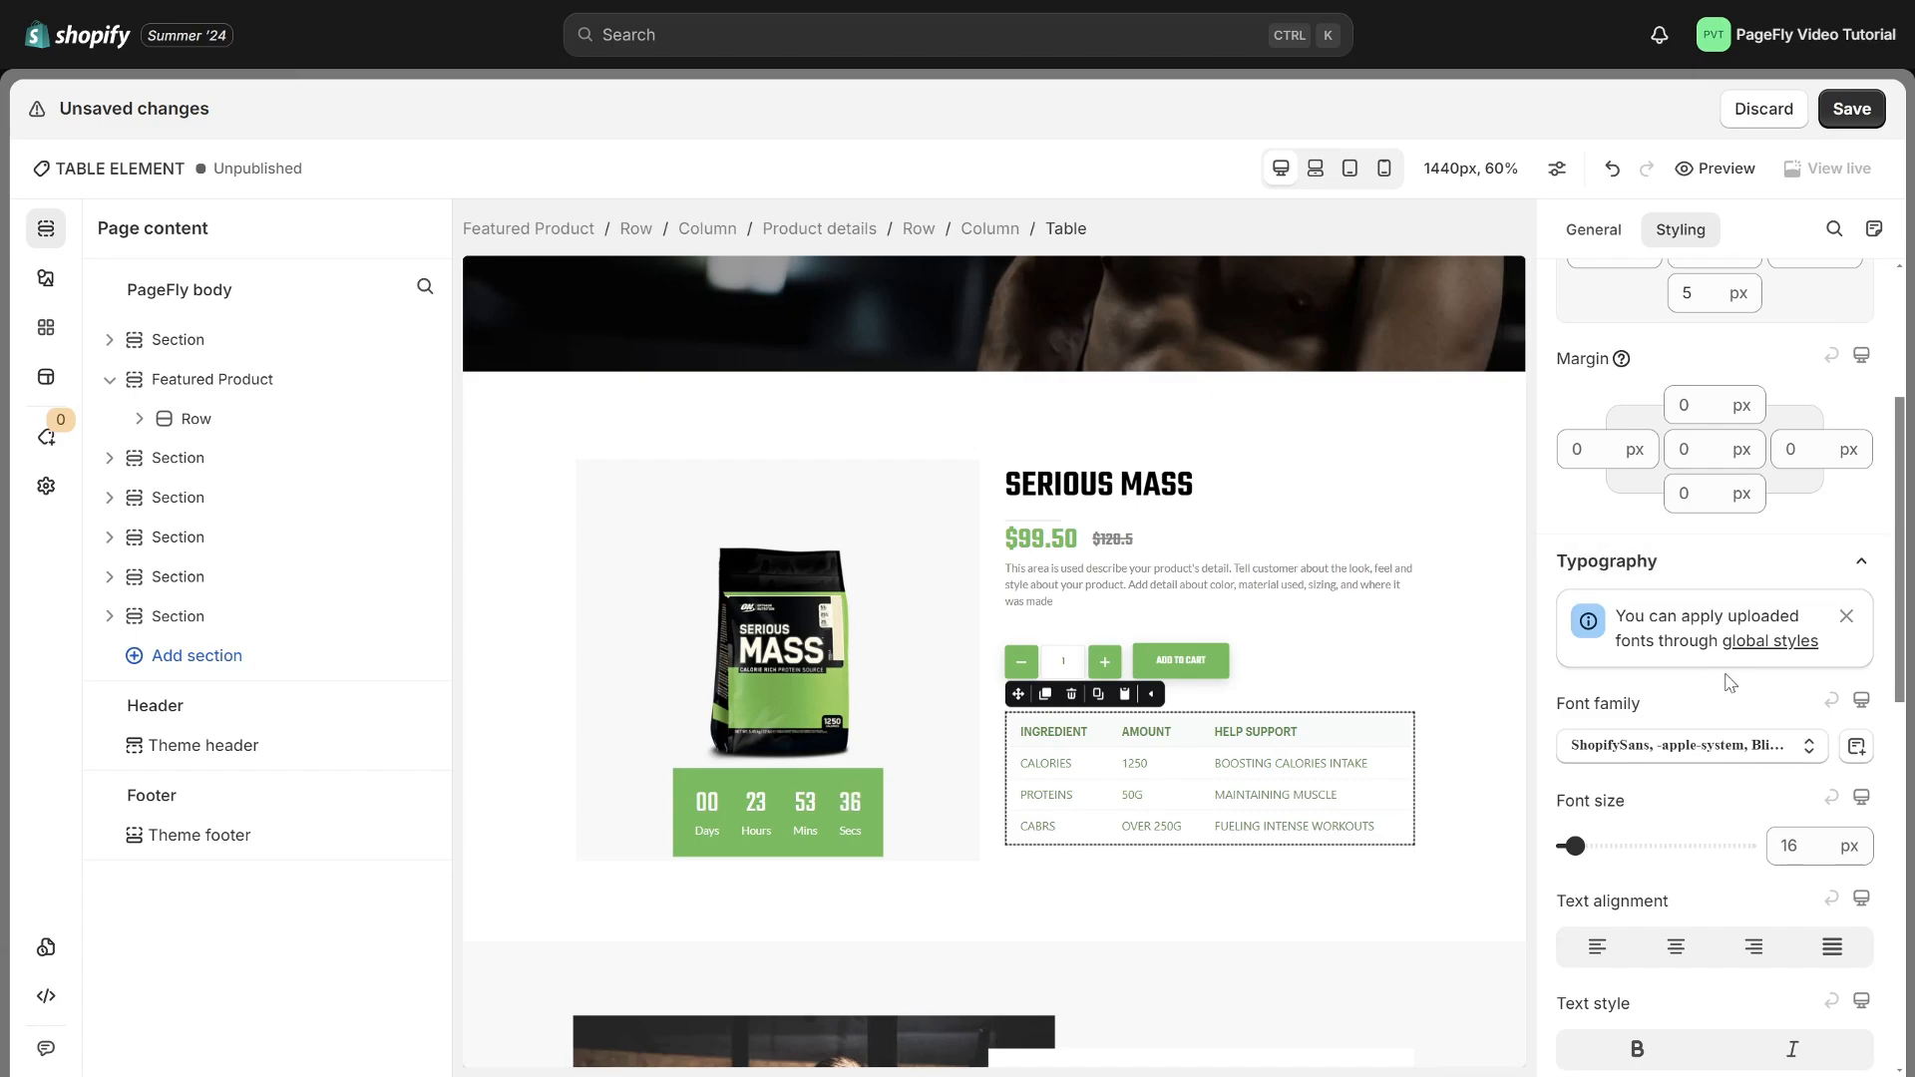
left_click(1691, 746)
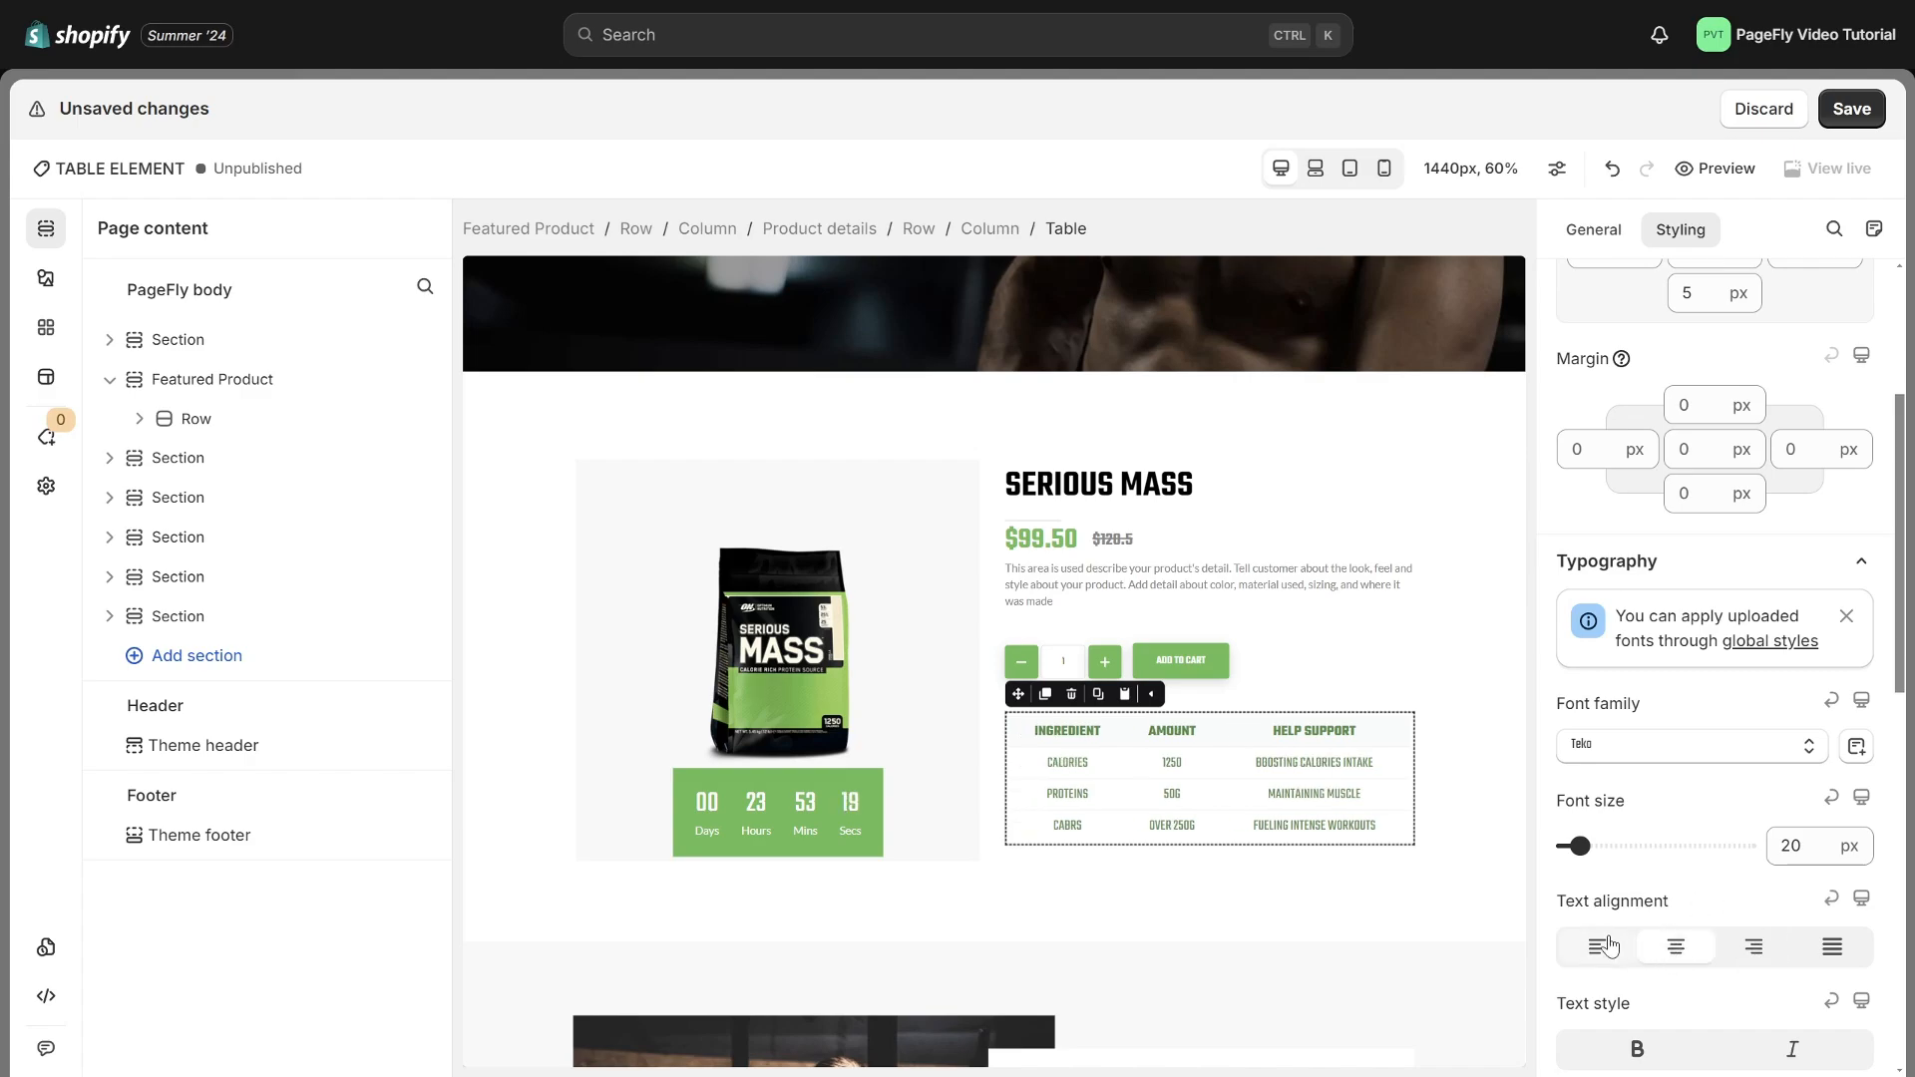
scroll("down", 3)
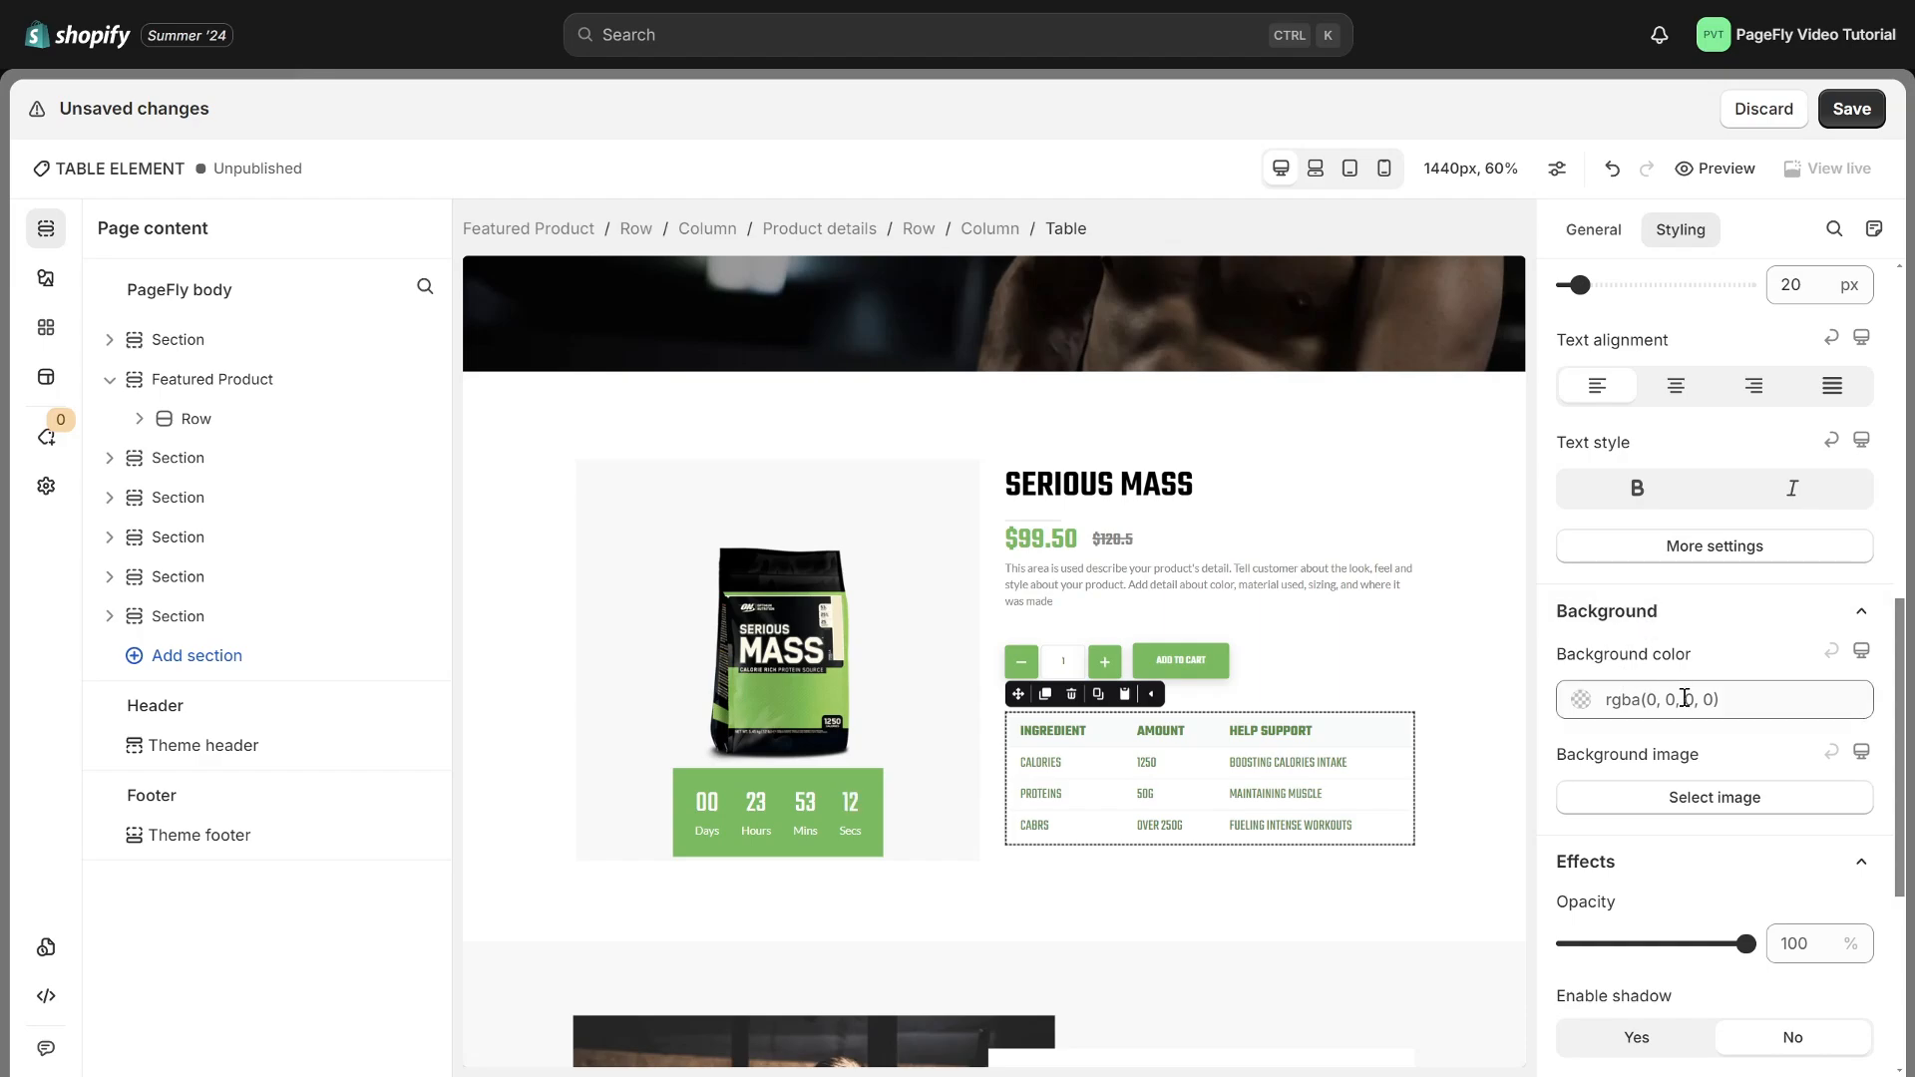
Set the table background color to rgba(126, 211, 33, 0.06)
left_click(1584, 698)
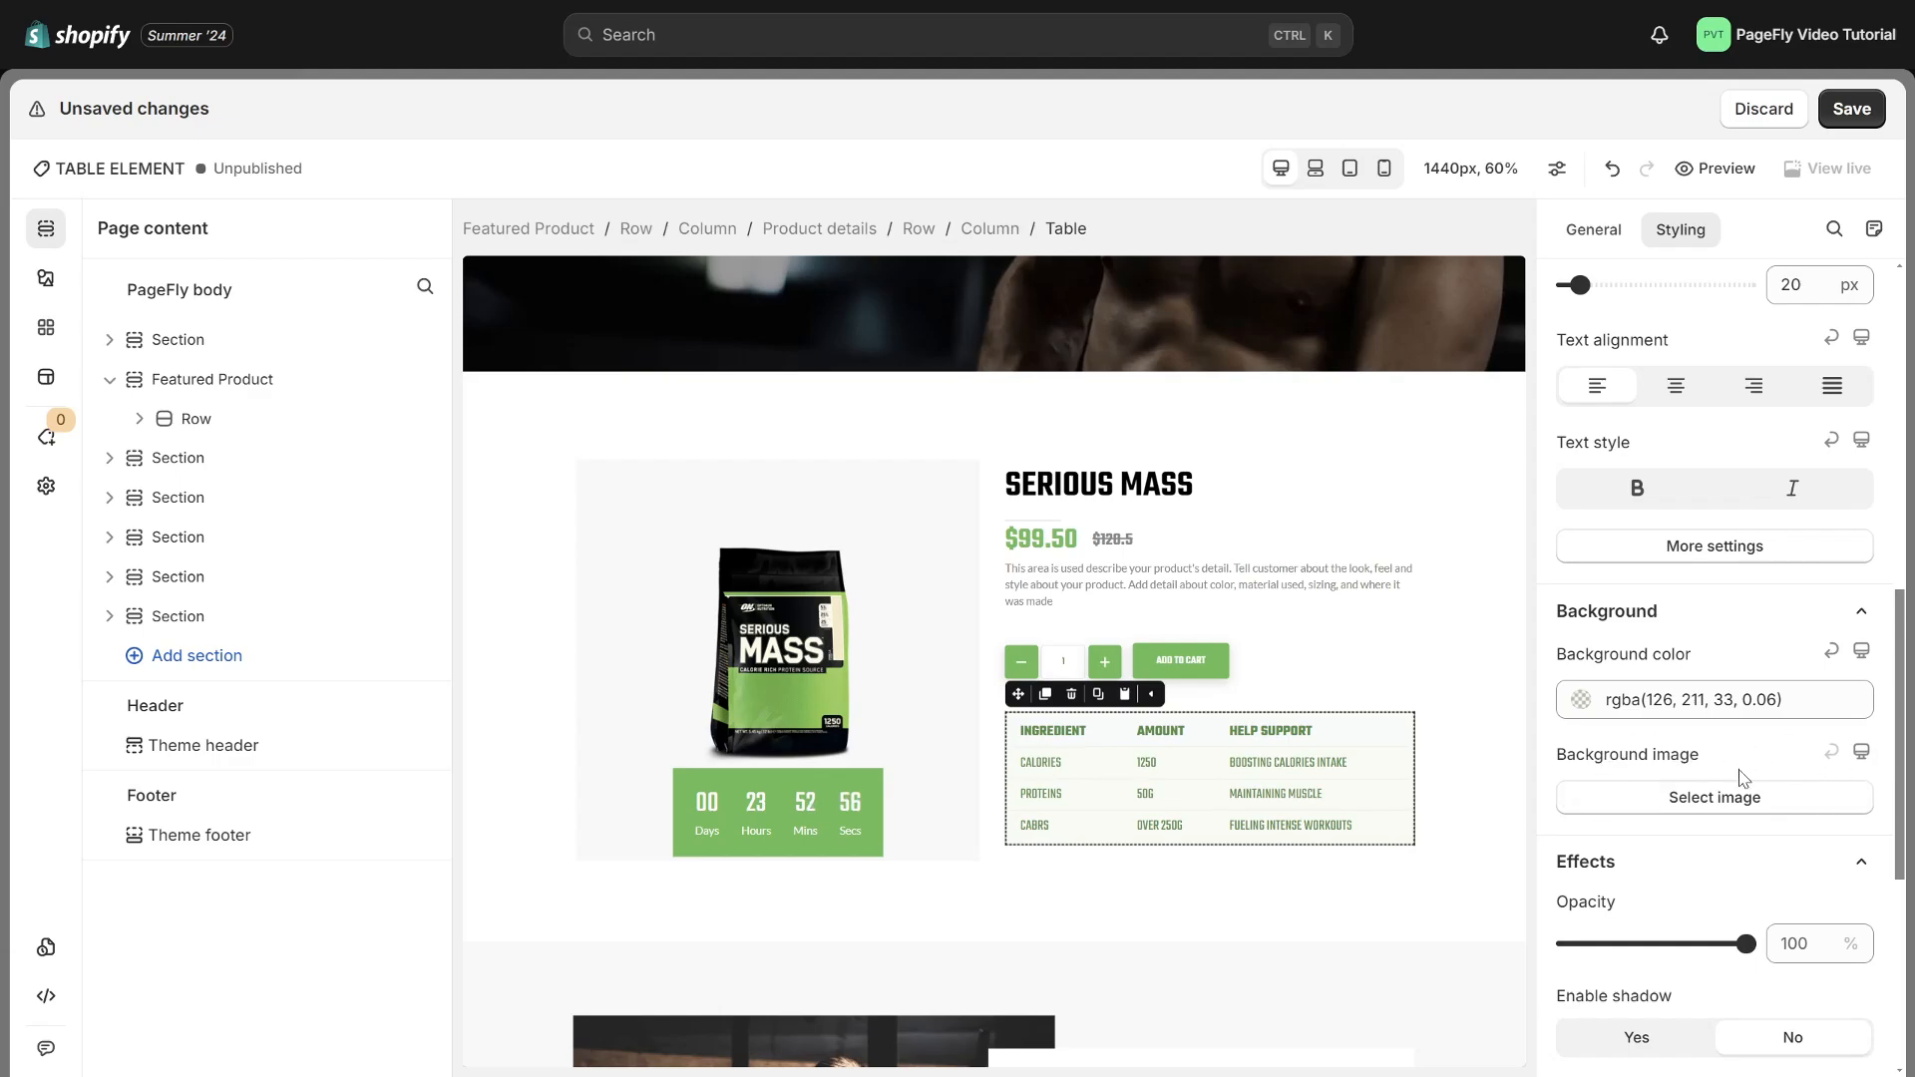
scroll("down", 3)
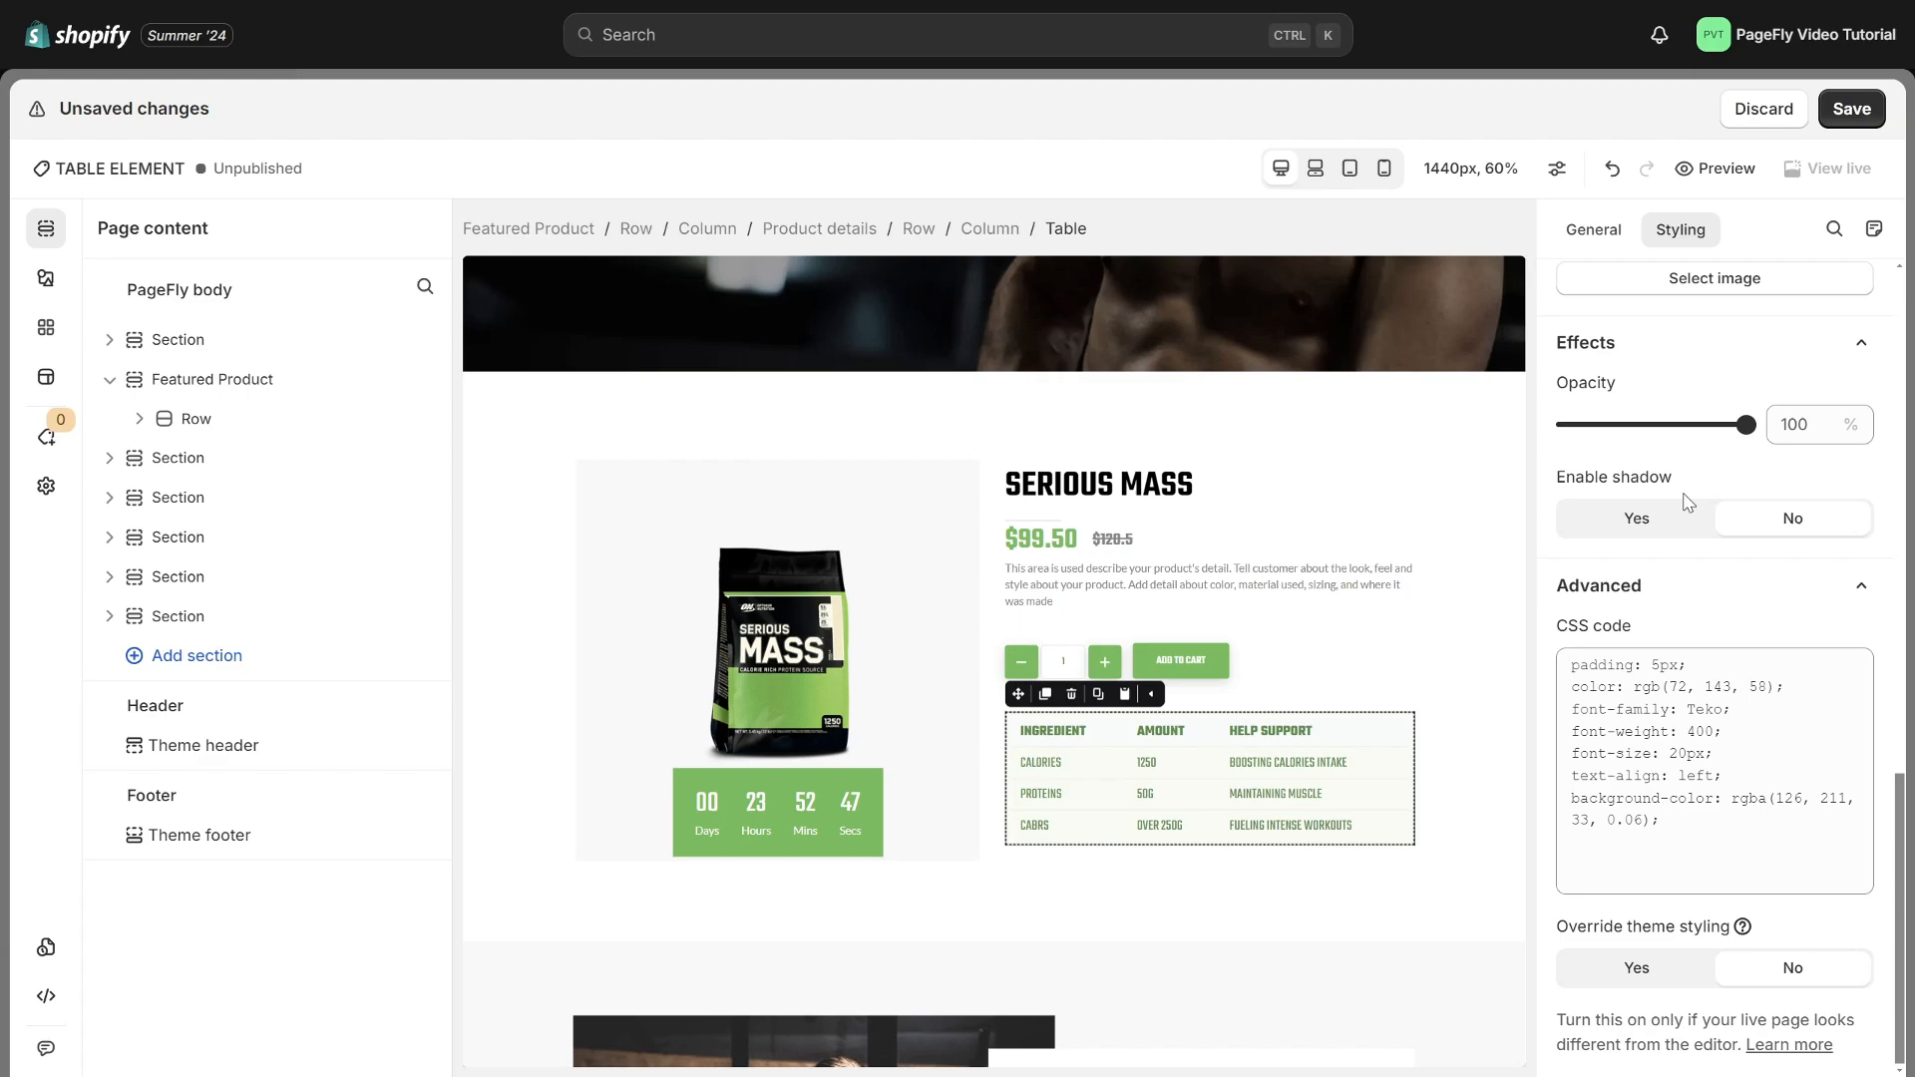
Enable a table shadow: offsets -4 and 9, blur 26, color rgba(65,117,5,0.33)
left_click(1746, 424)
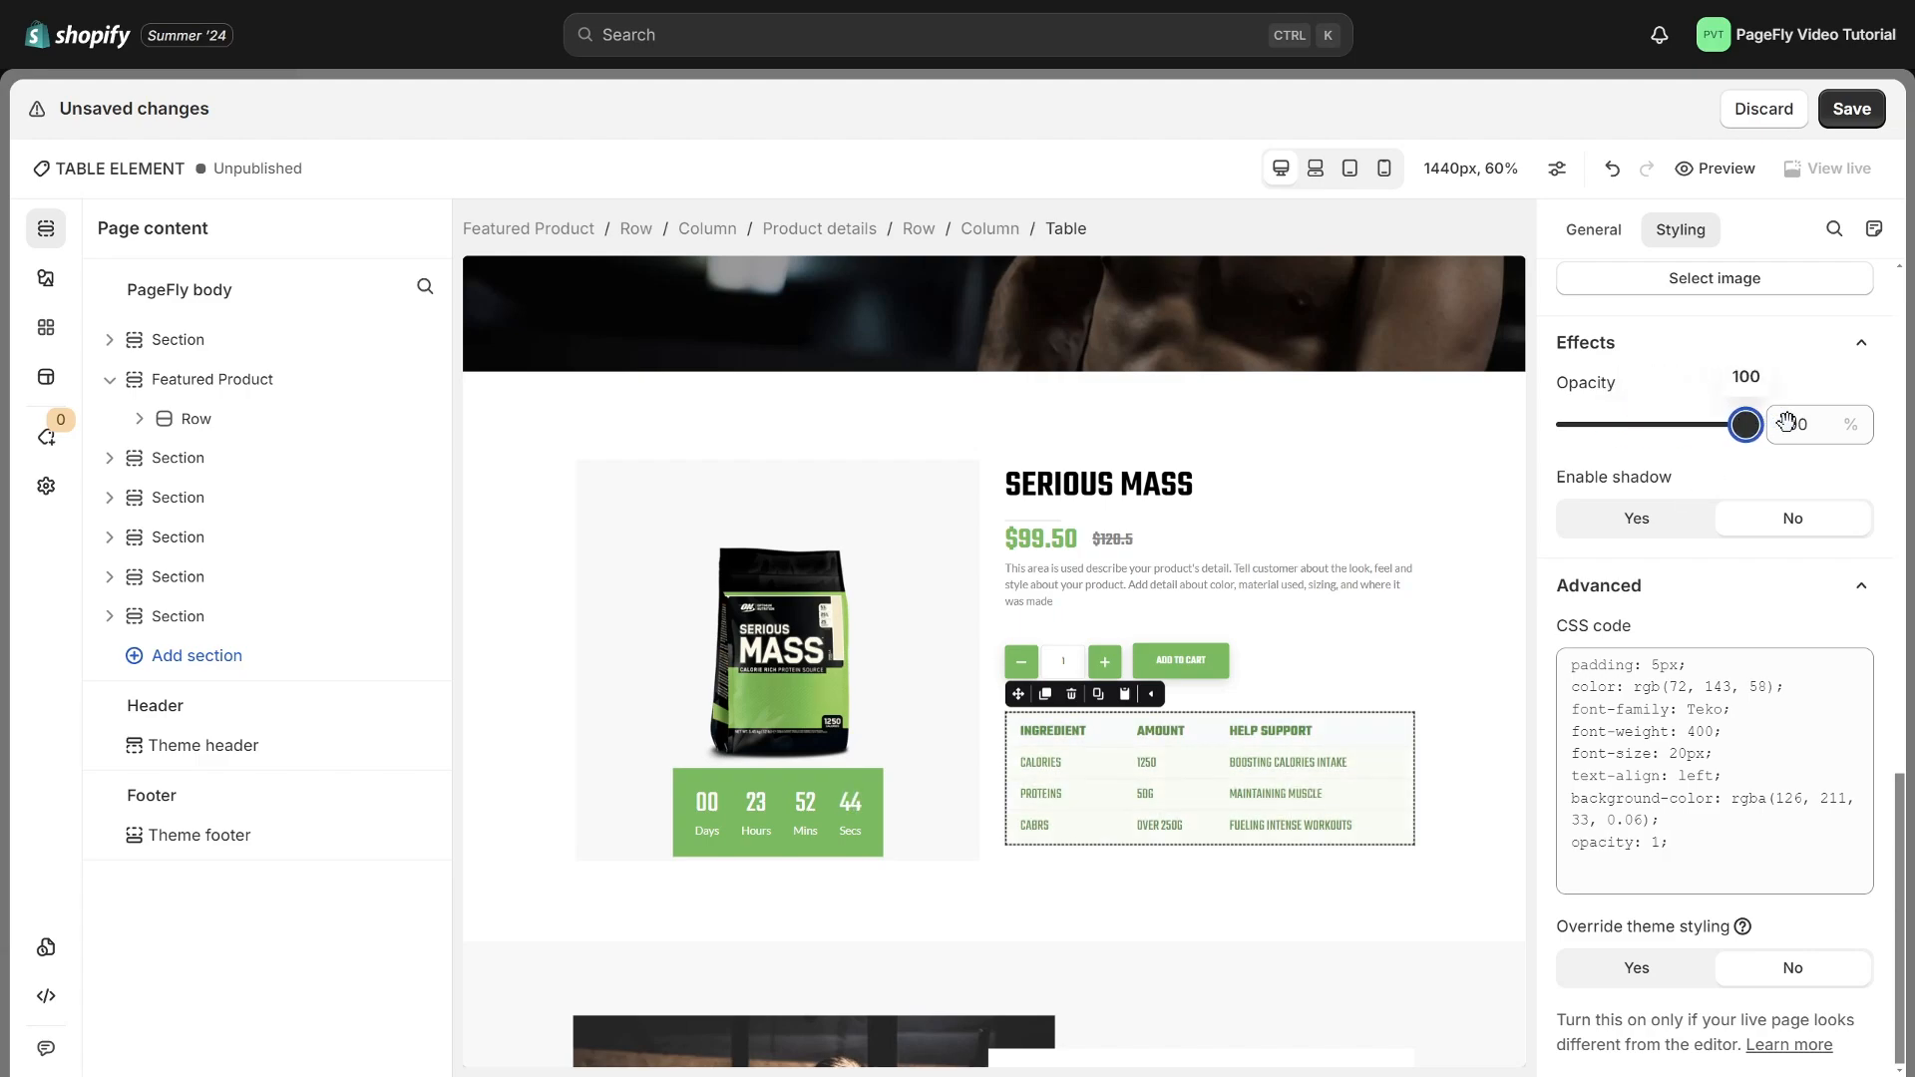
left_click(1635, 517)
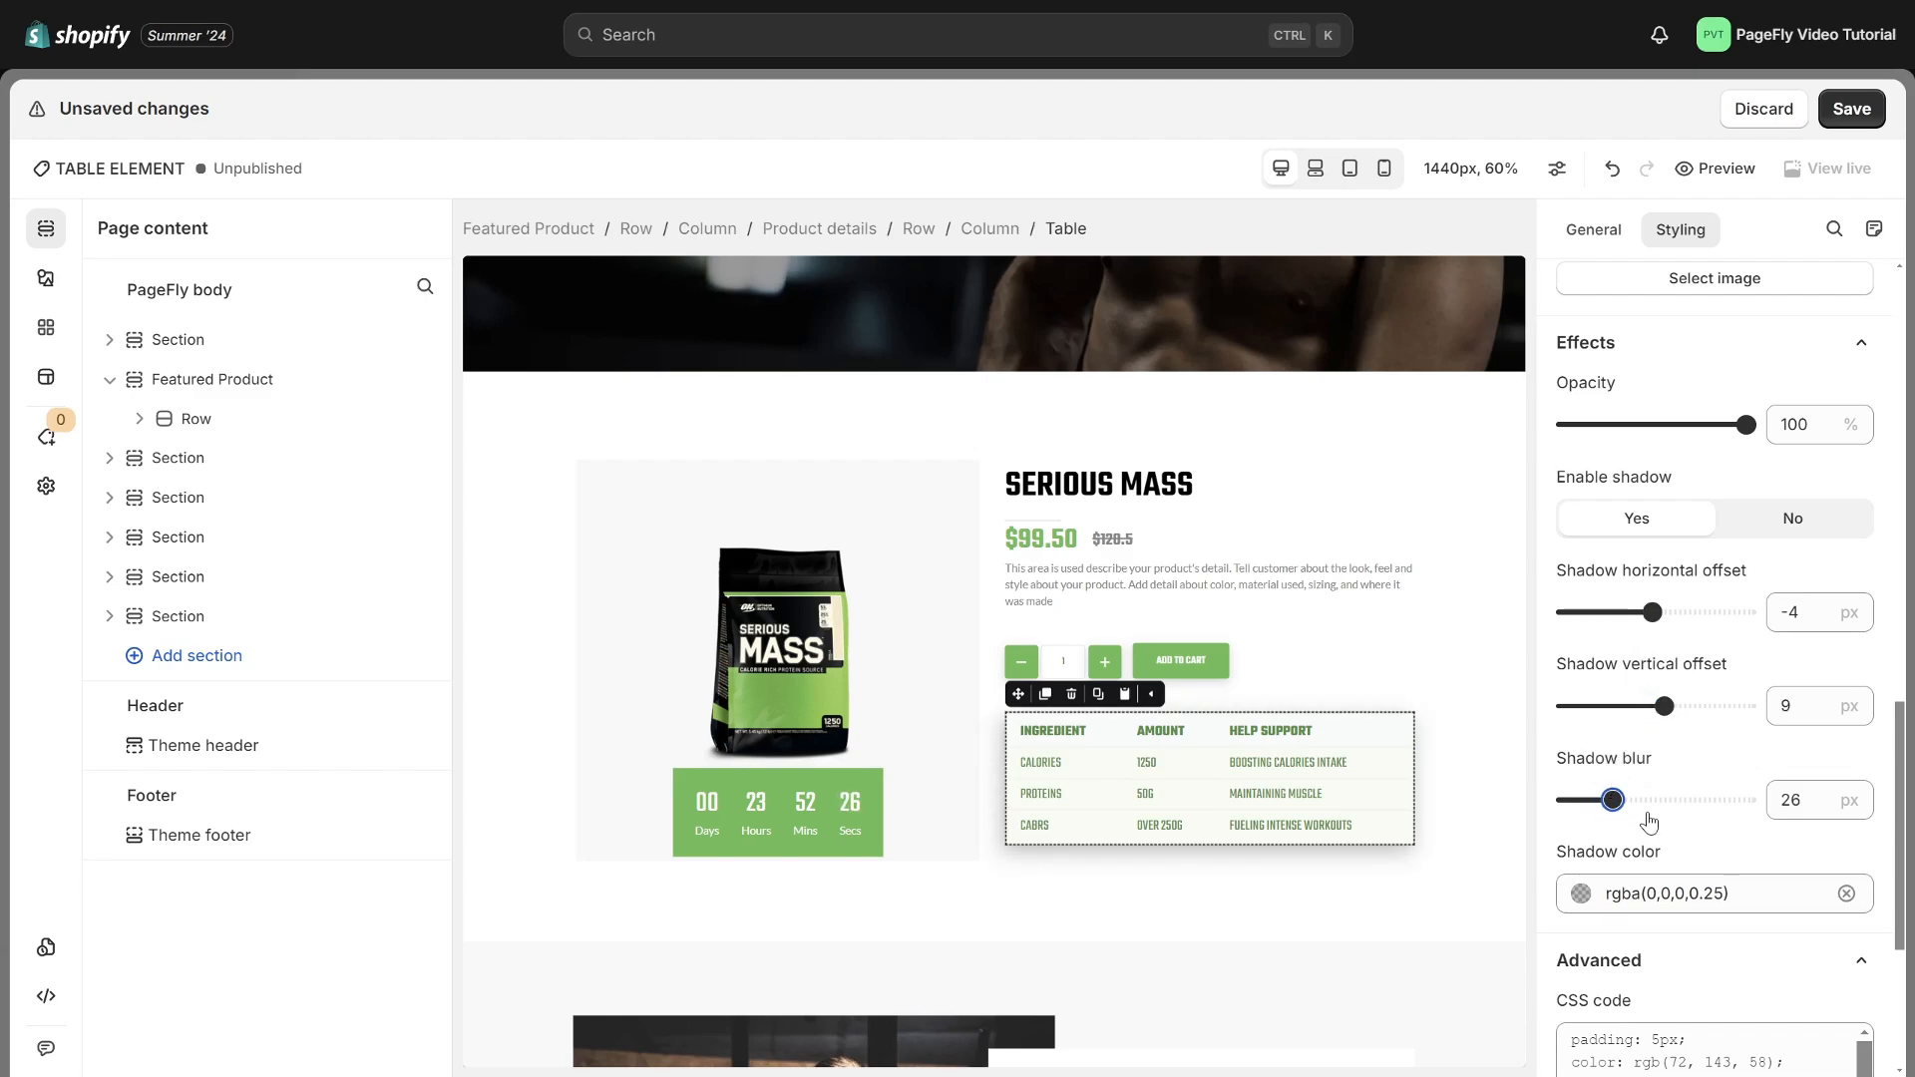
left_click(1579, 893)
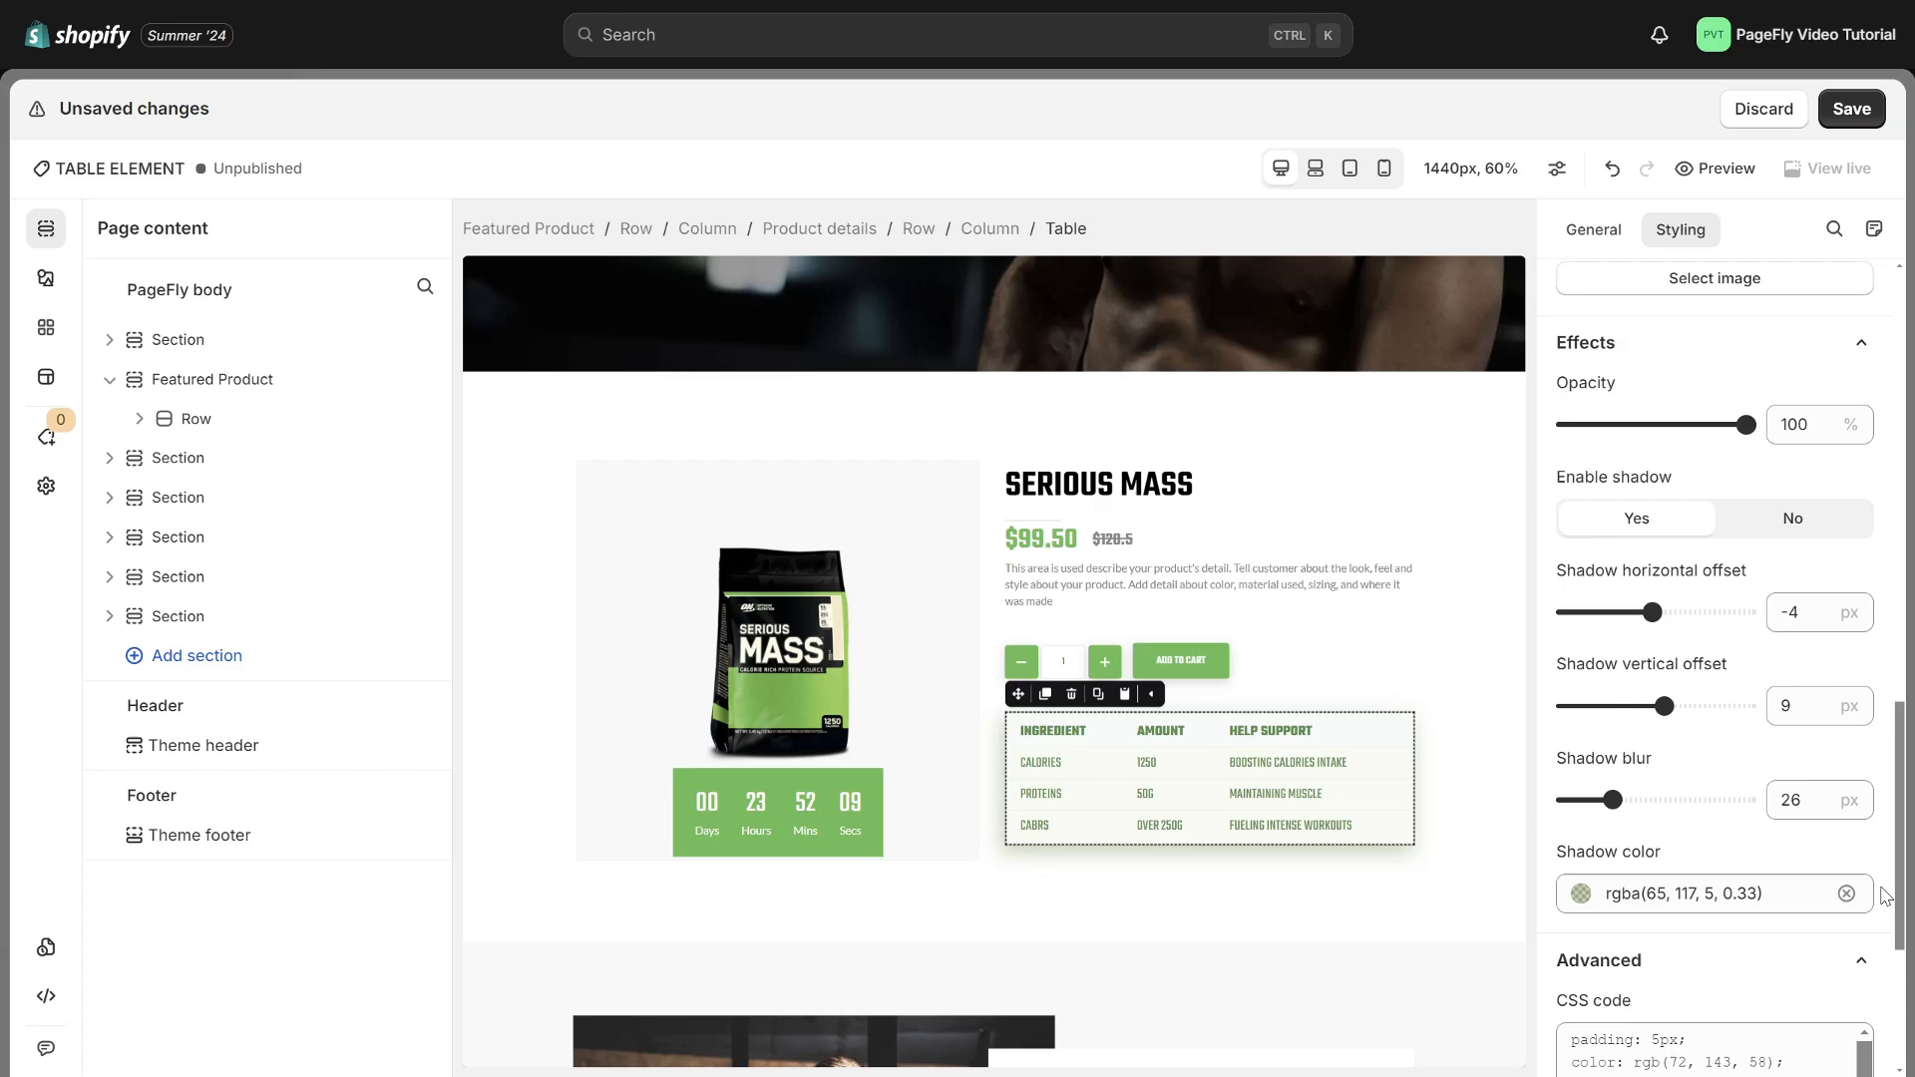
mouse_move(1203, 739)
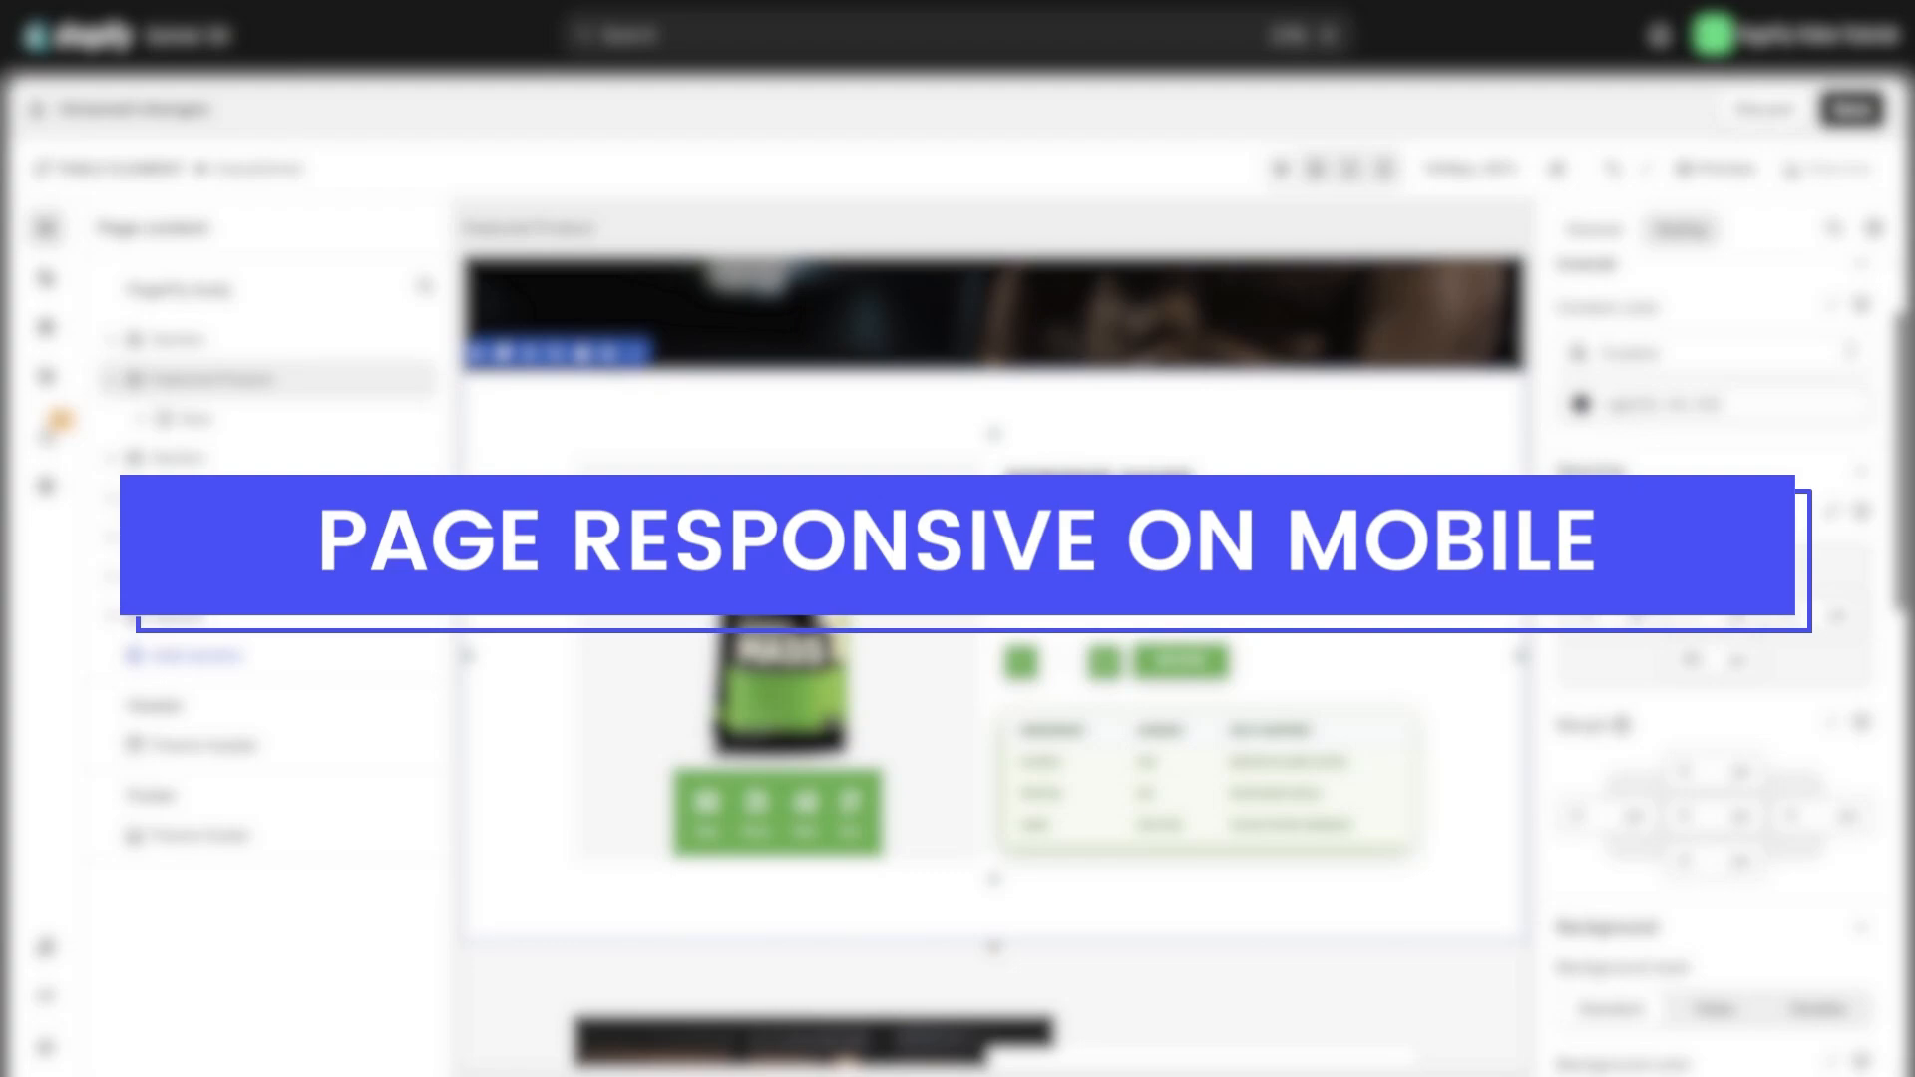
Preview the page at mobile width, return to desktop, and save
left_click(1383, 168)
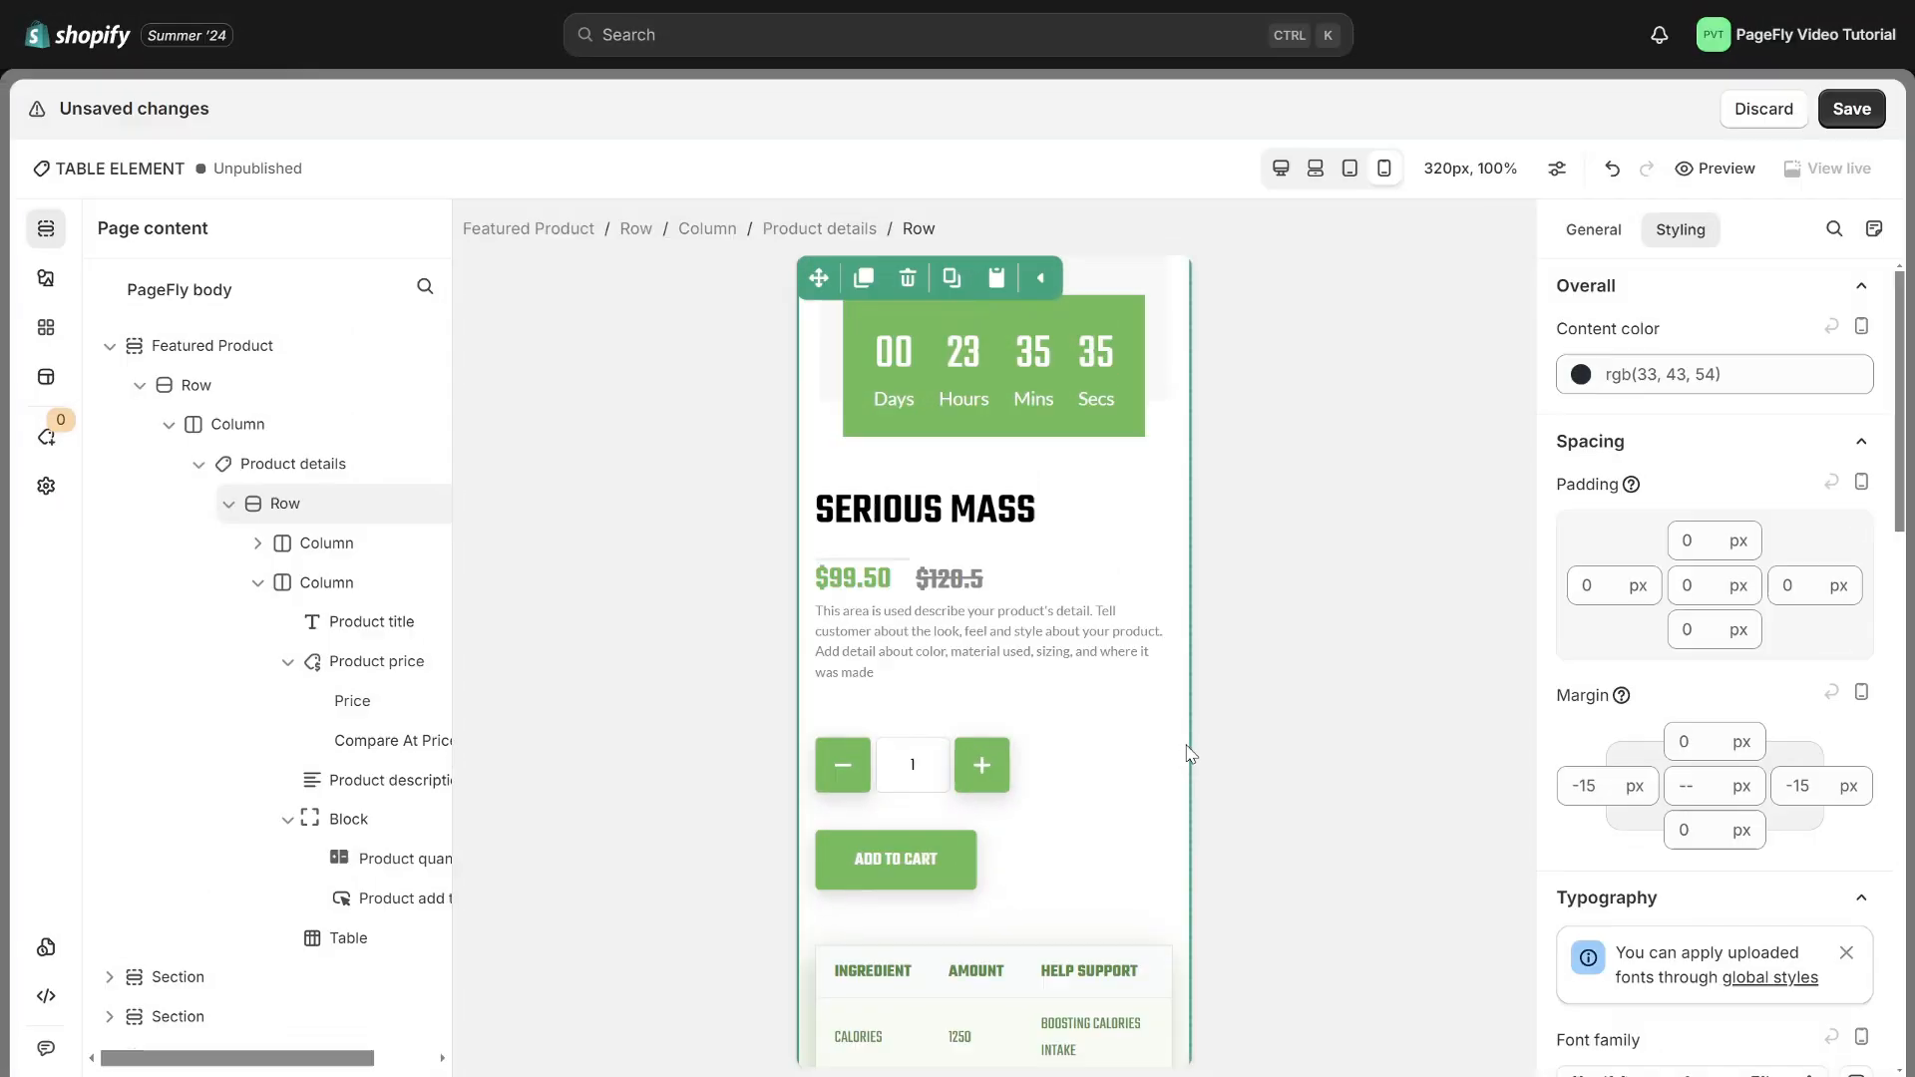
left_click(1279, 169)
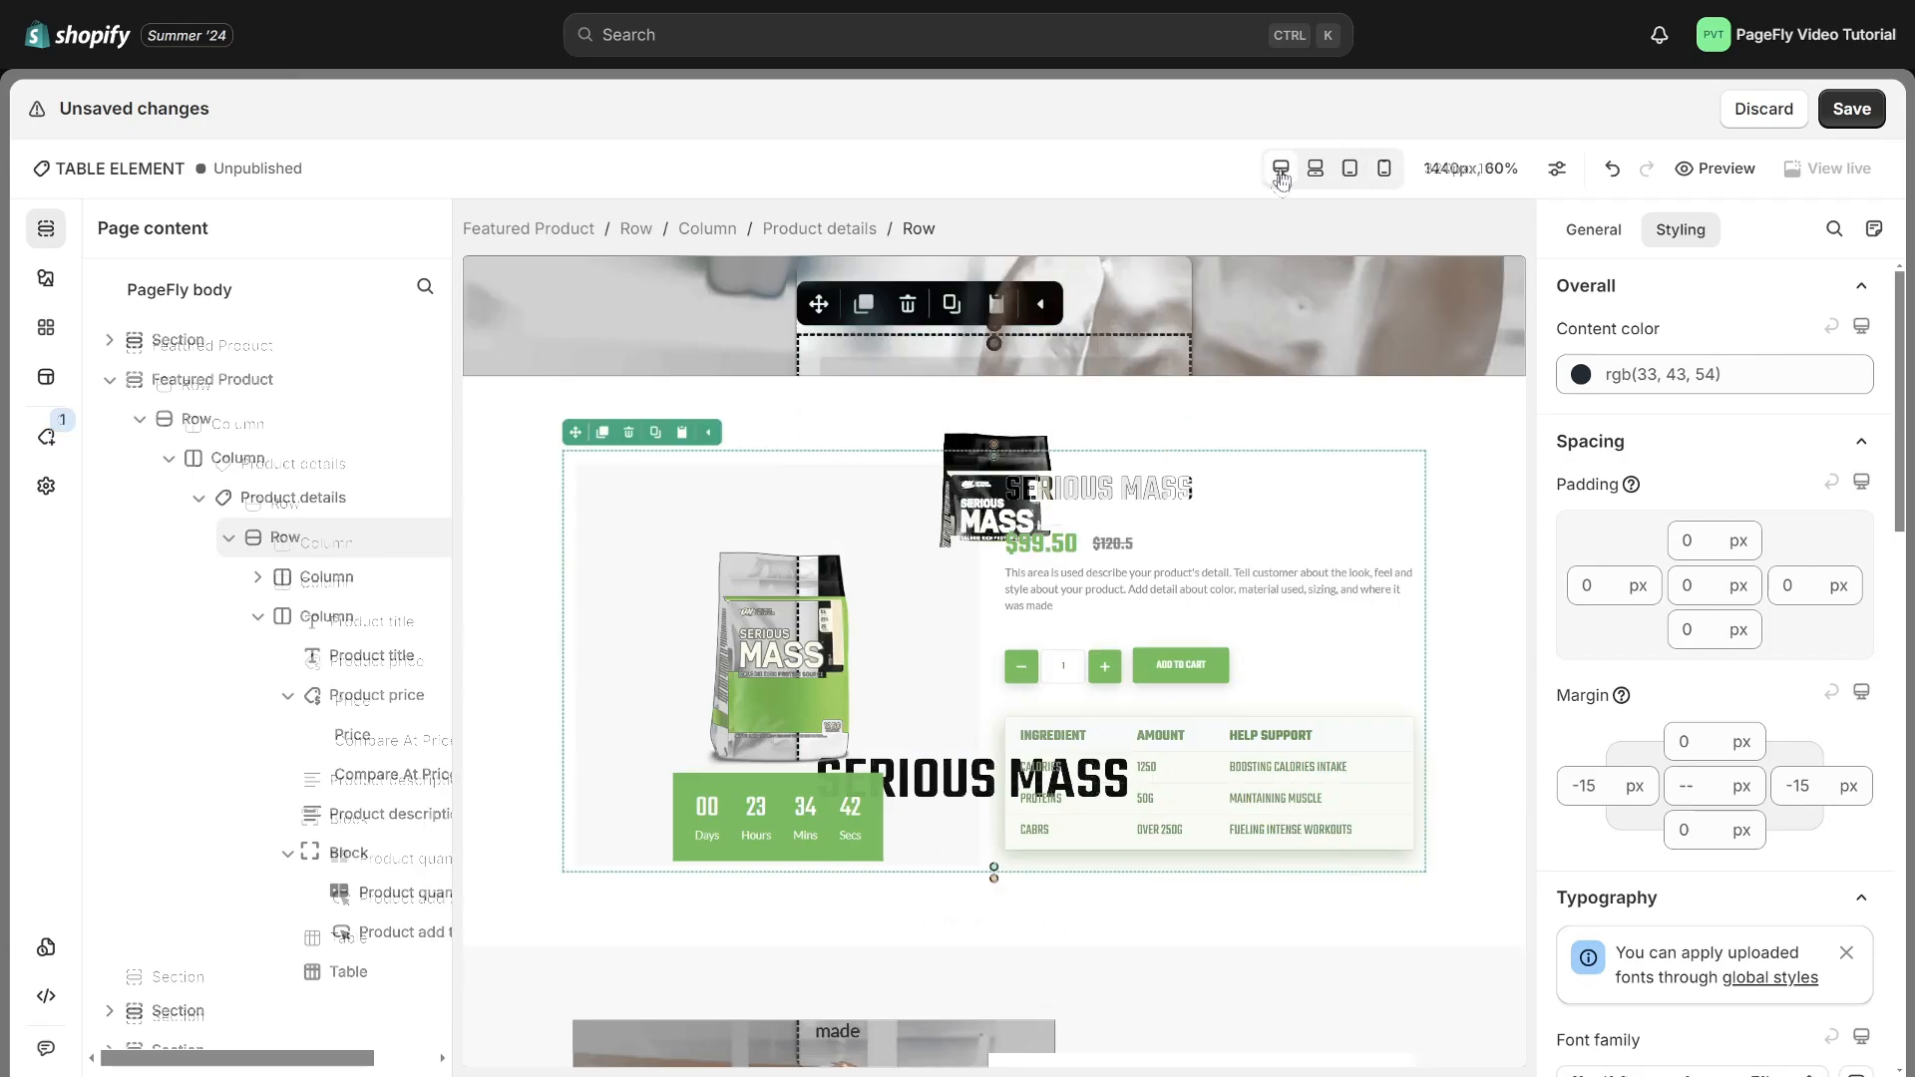
left_click(1849, 108)
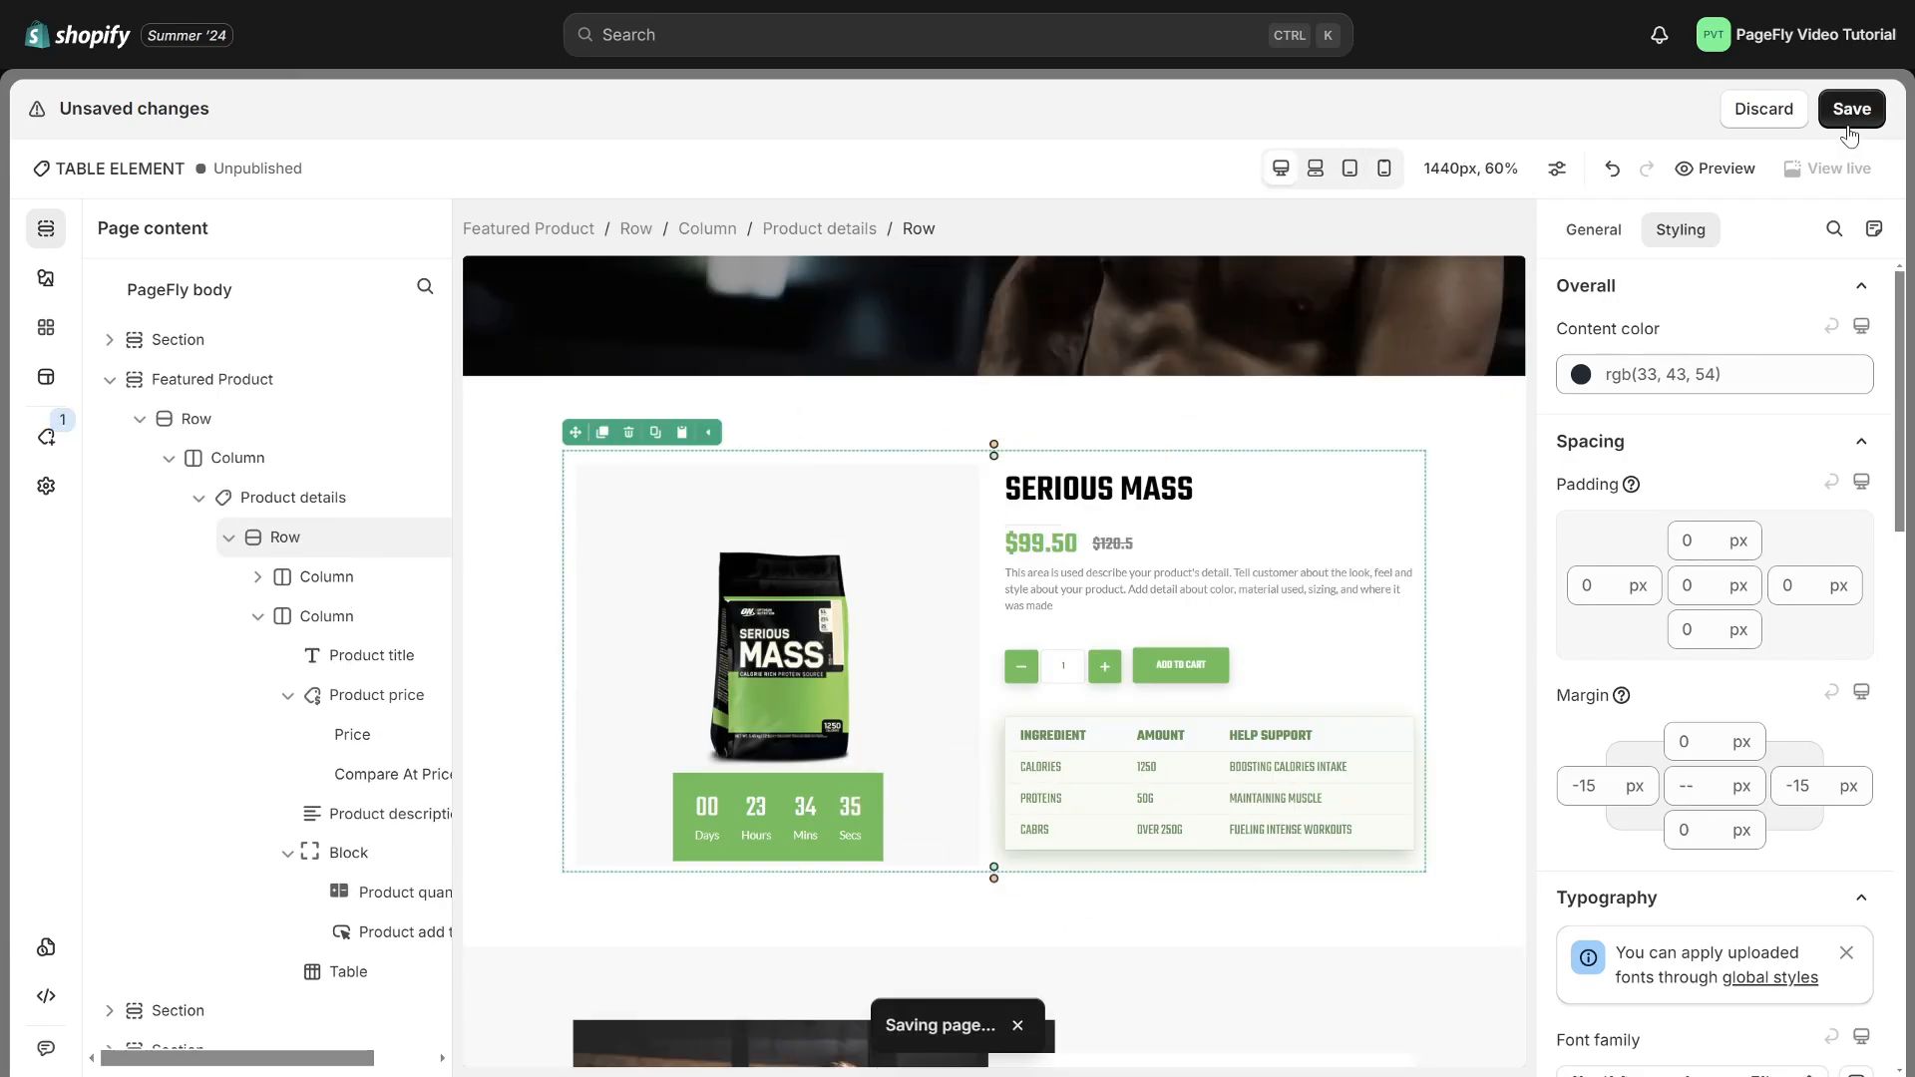
Publish the page to its product and view the live Serious Mass page
left_click(1850, 109)
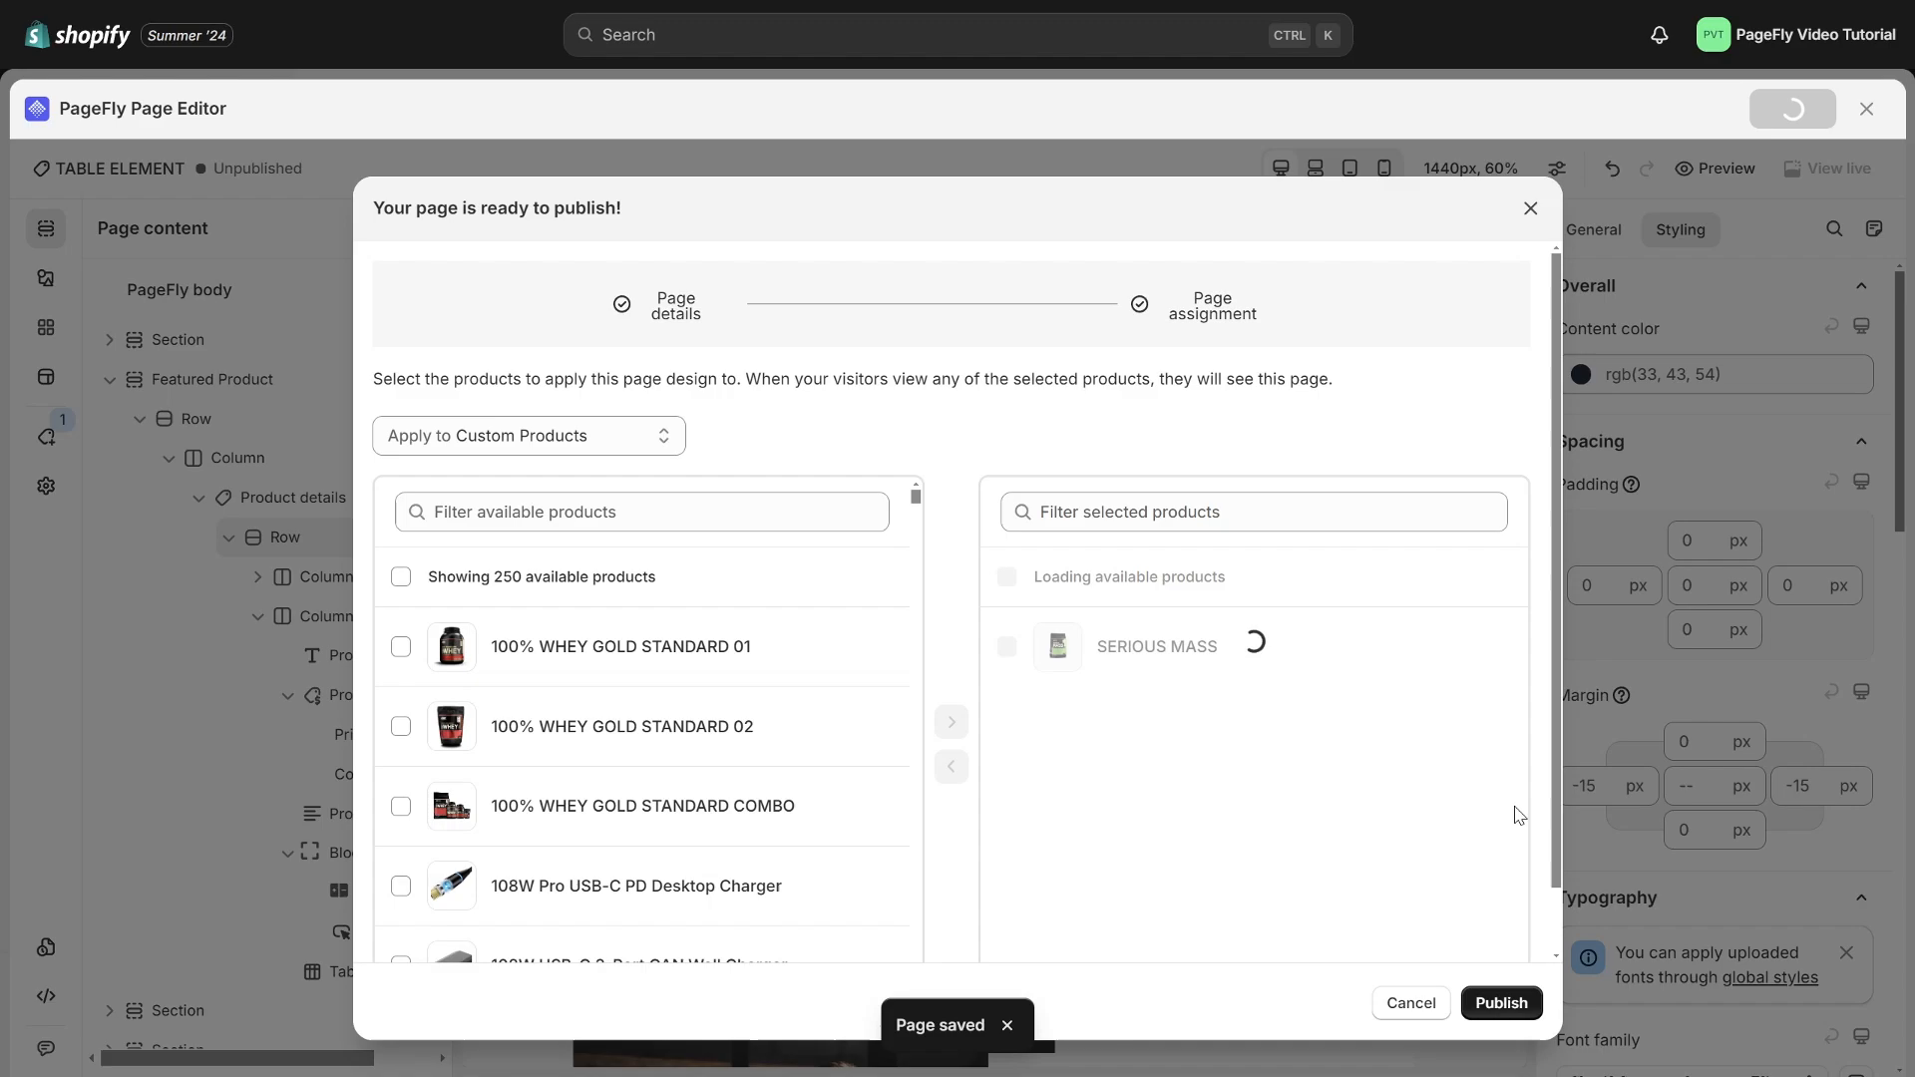
left_click(1501, 1002)
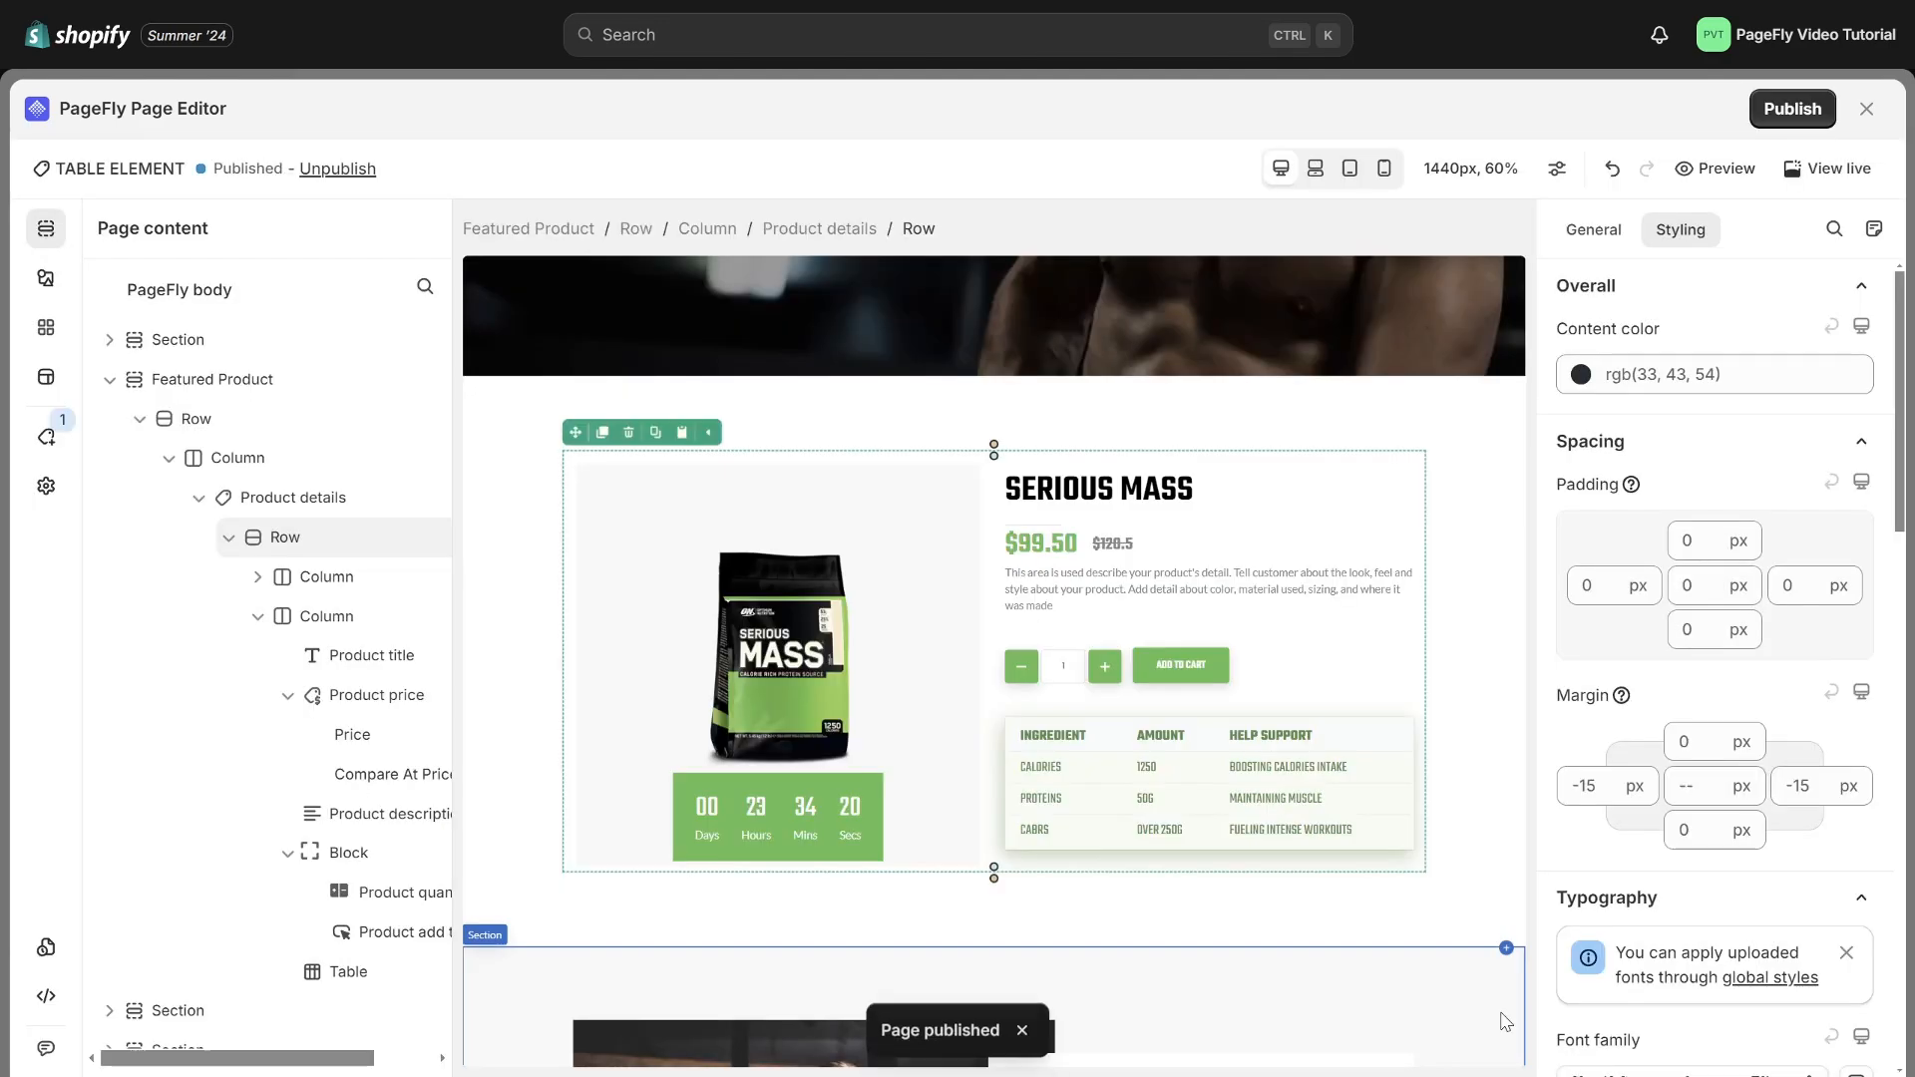
left_click(1835, 168)
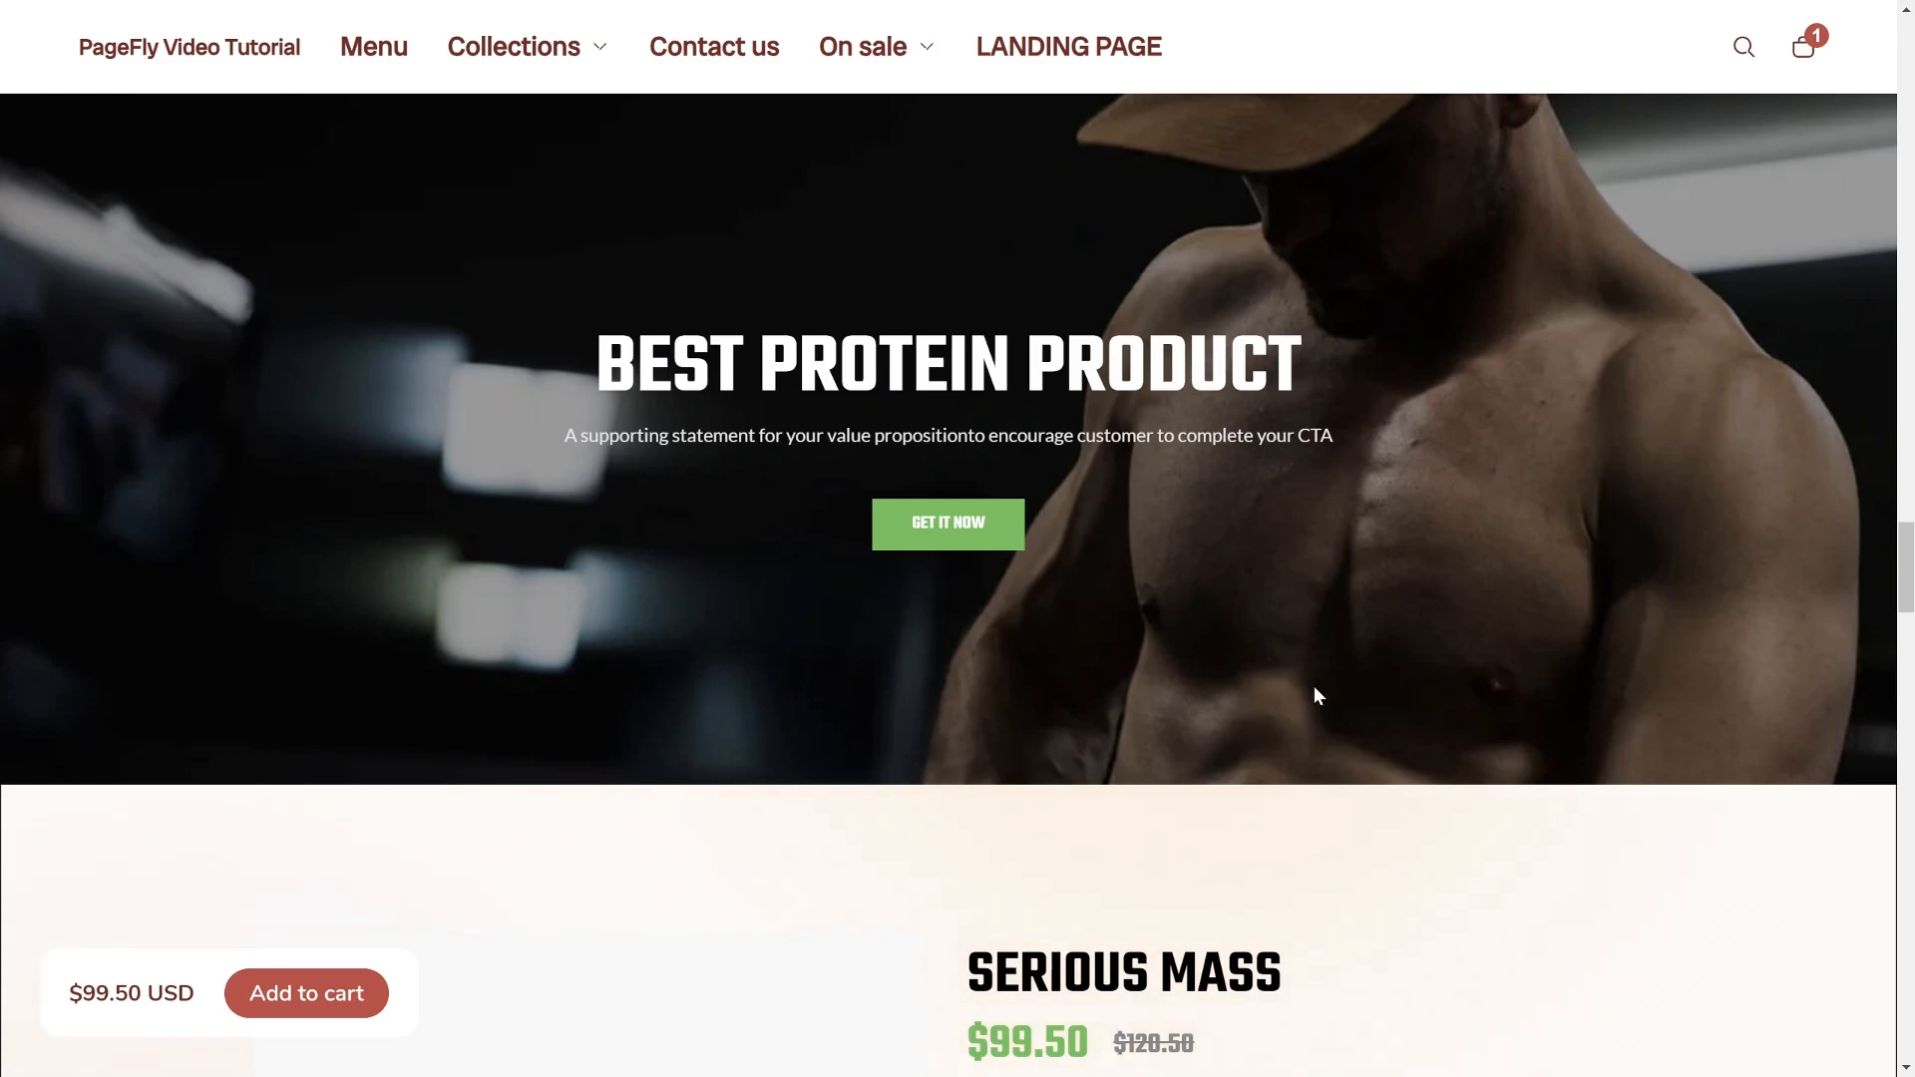
scroll("down", 3)
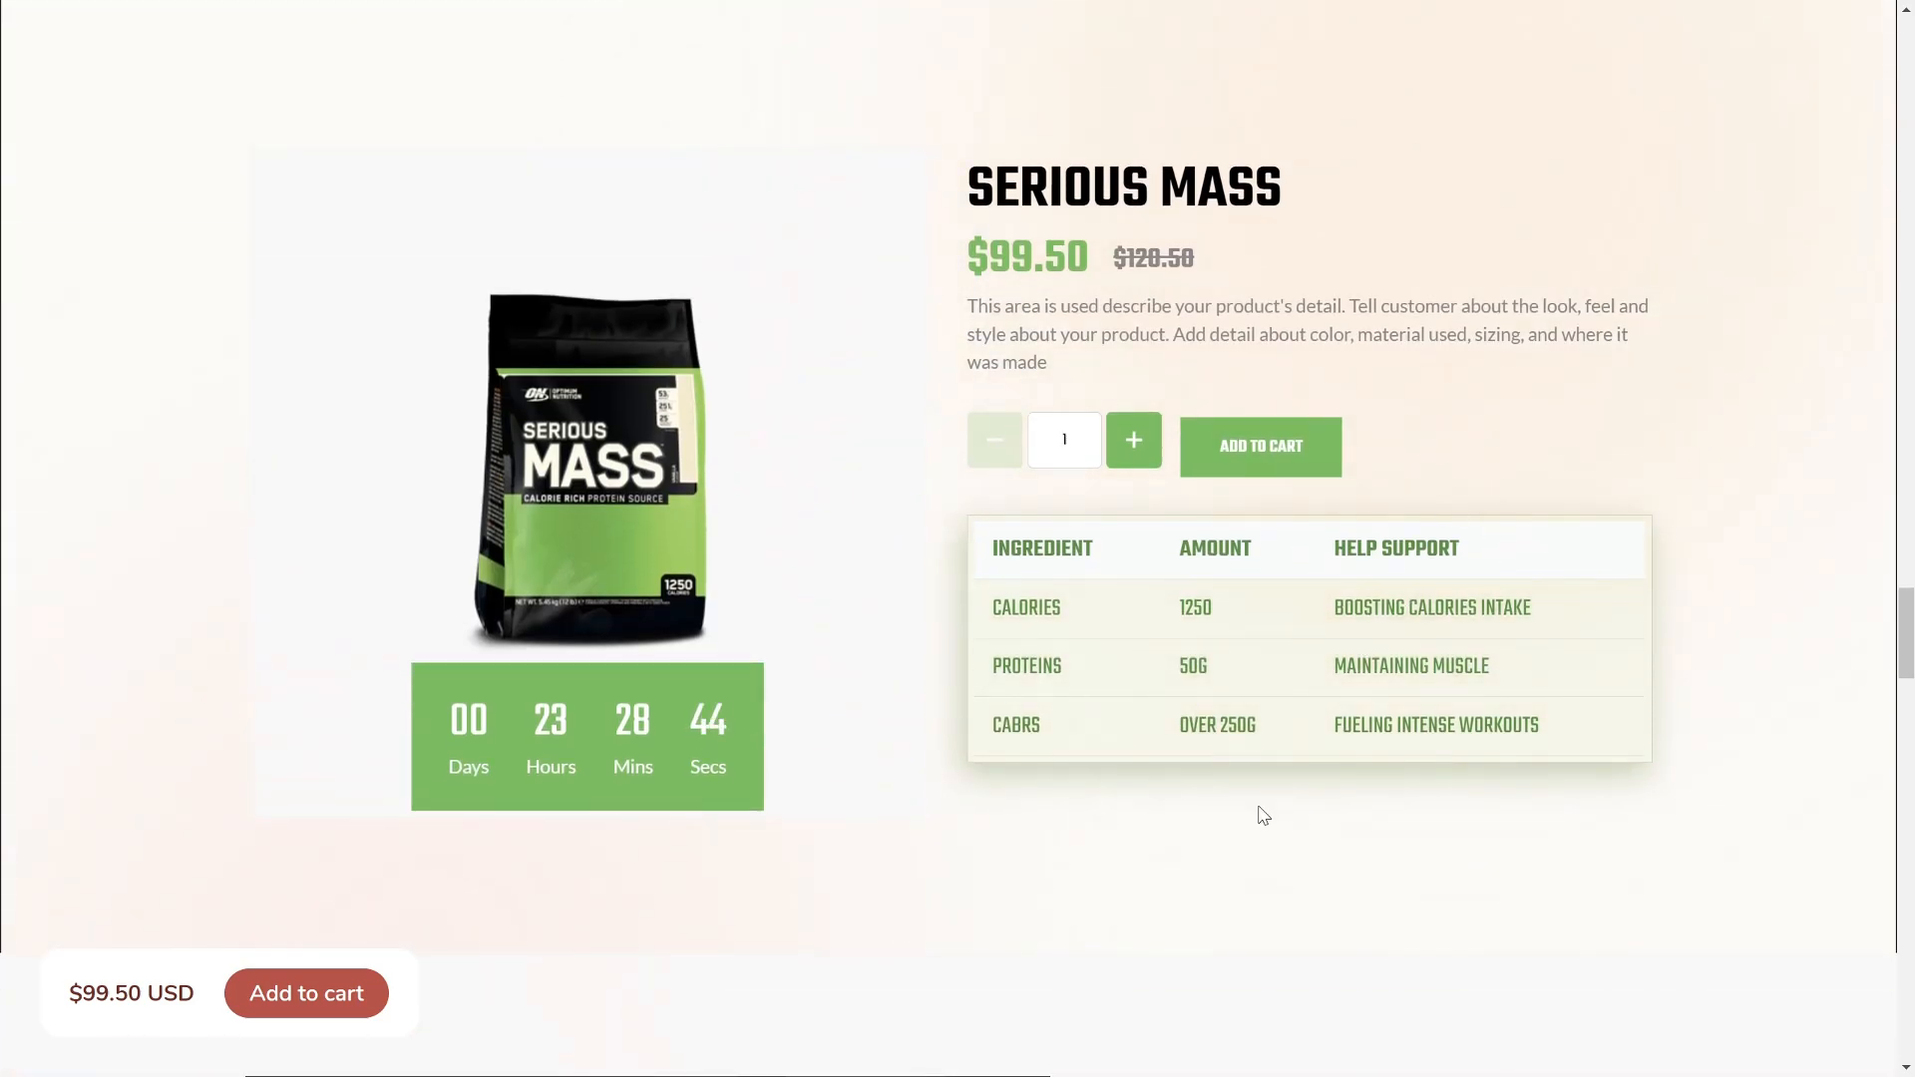